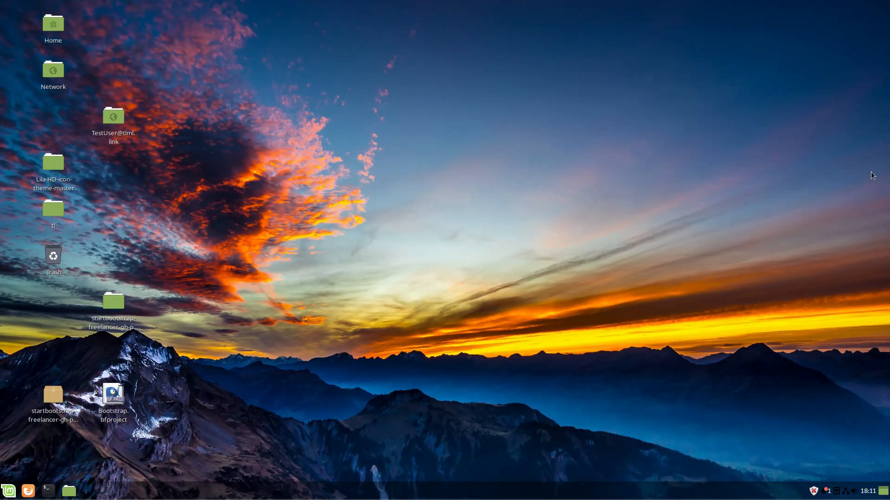
mouse_move(382, 271)
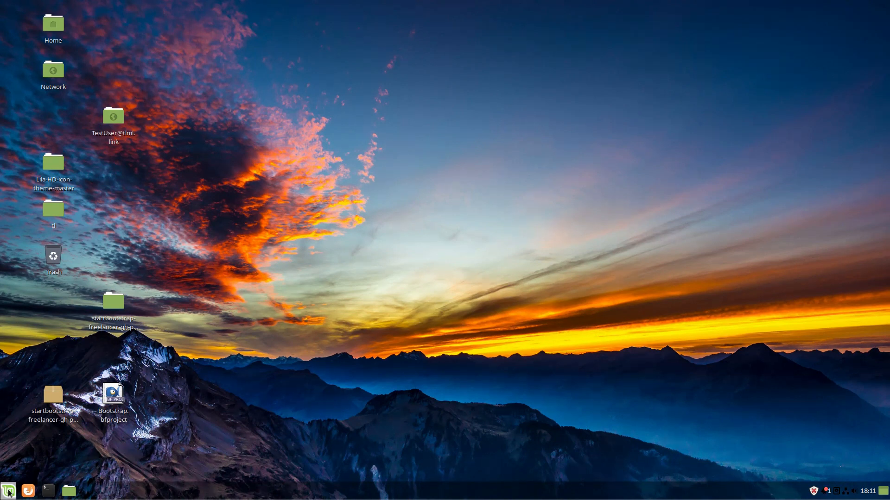
- Launch Bluefish Editor from the Mint menu's Programming category
click(8, 491)
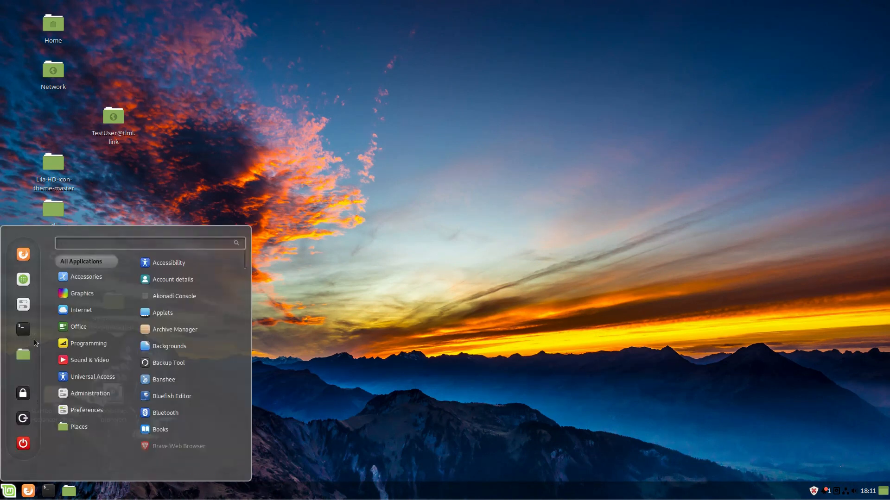
click(80, 310)
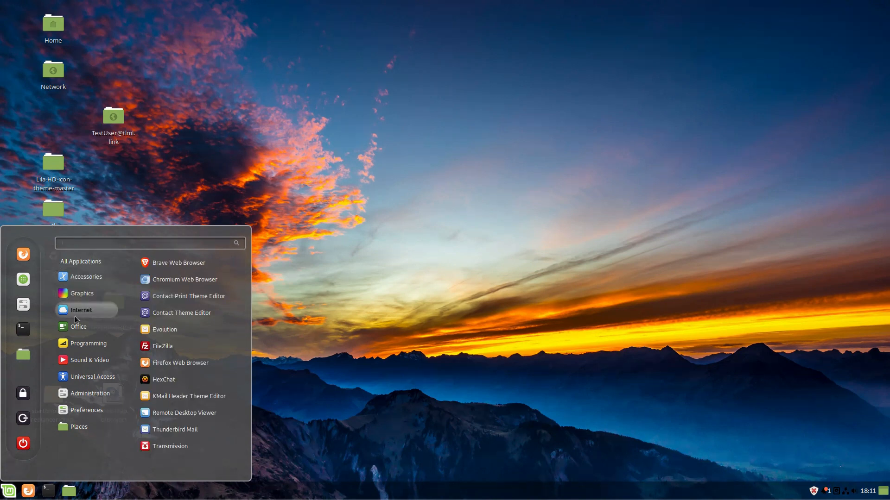
click(88, 343)
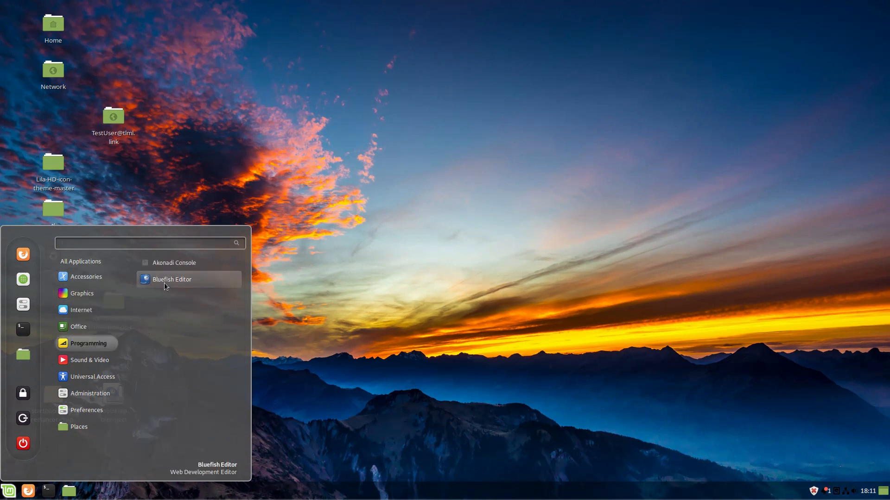
mouse_move(199, 283)
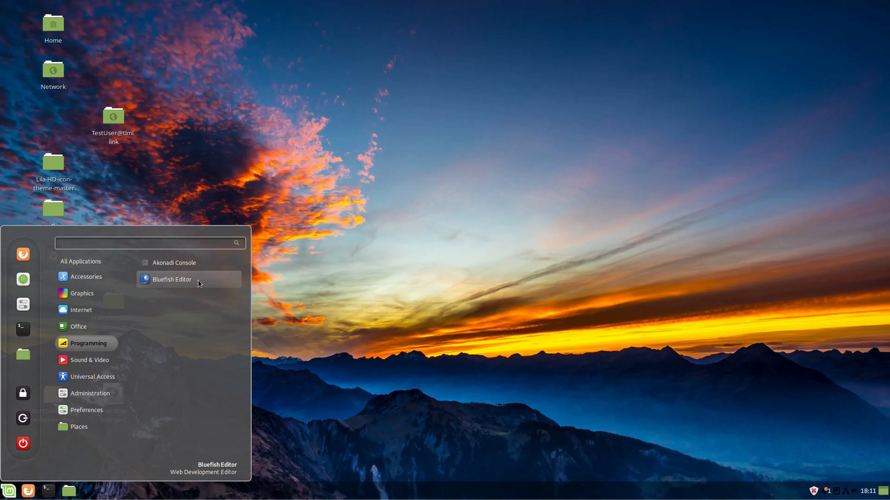
click(172, 279)
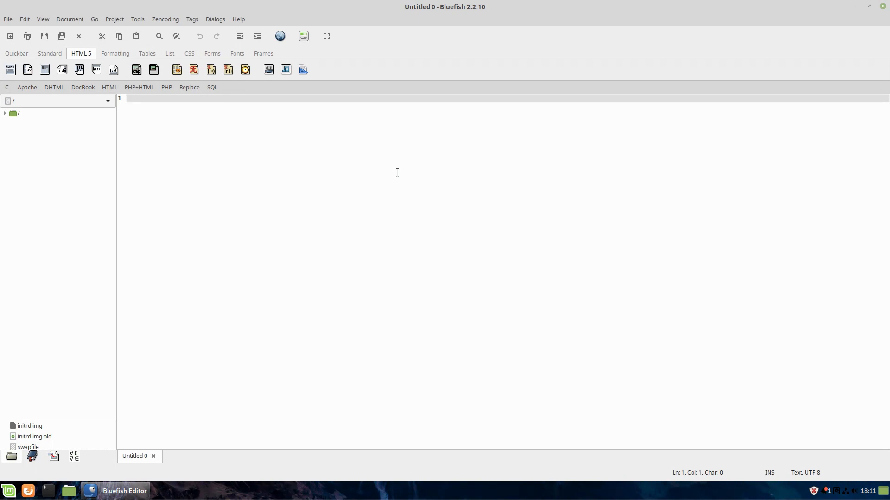
- Drag the file-browser divider upward to list more root-folder files
click(126, 98)
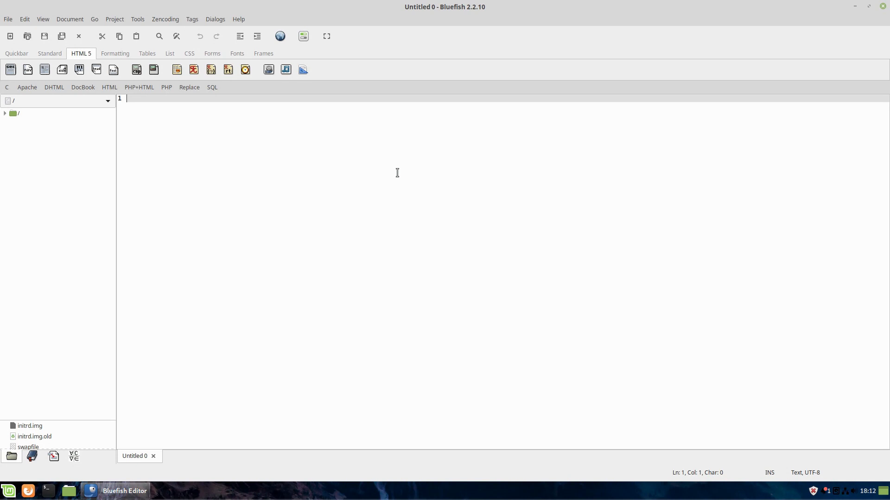
mouse_move(600, 244)
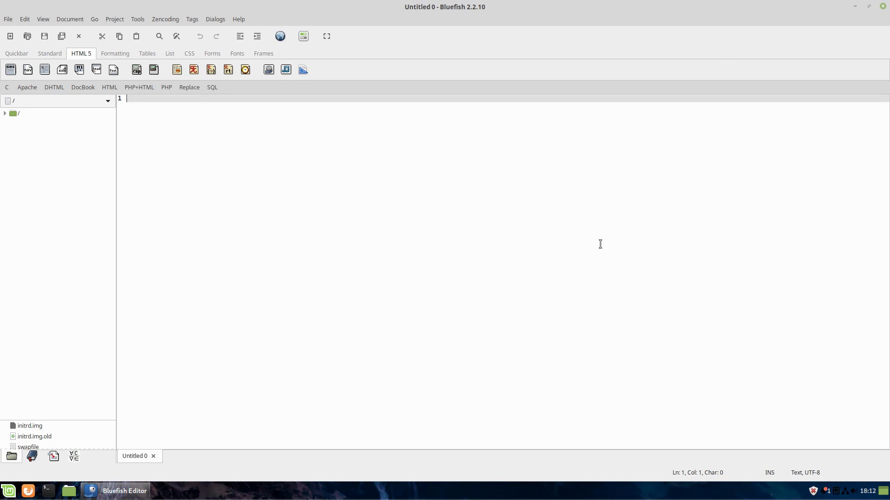
mouse_move(46, 198)
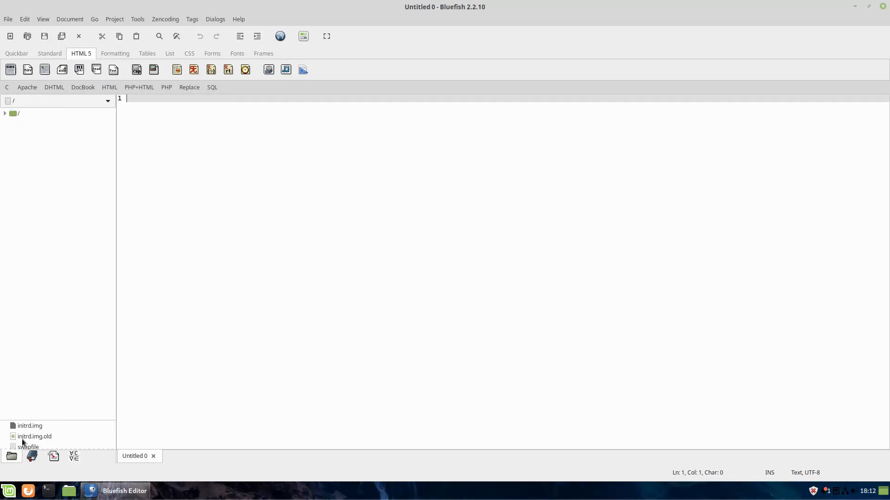
mouse_move(30, 425)
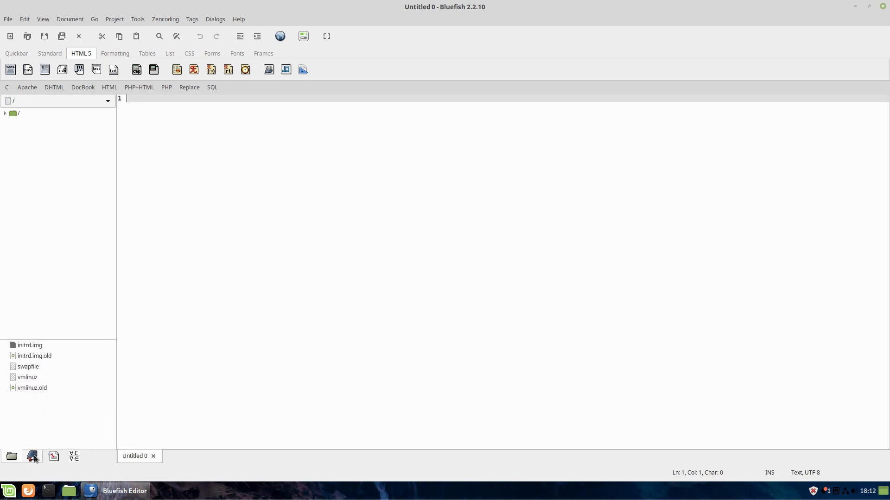
click(32, 456)
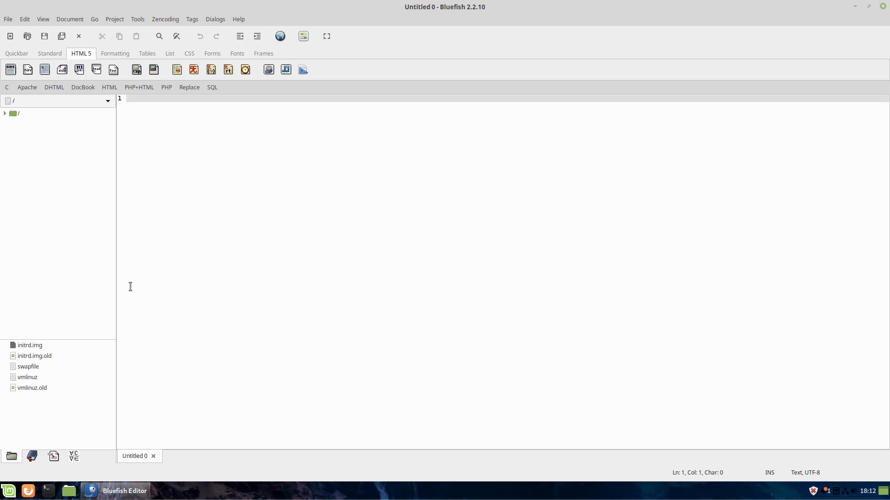
mouse_move(344, 118)
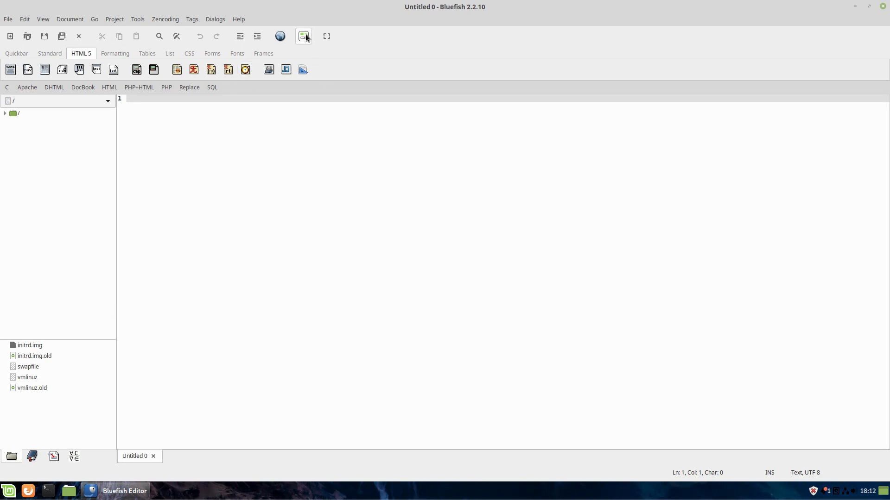
click(303, 35)
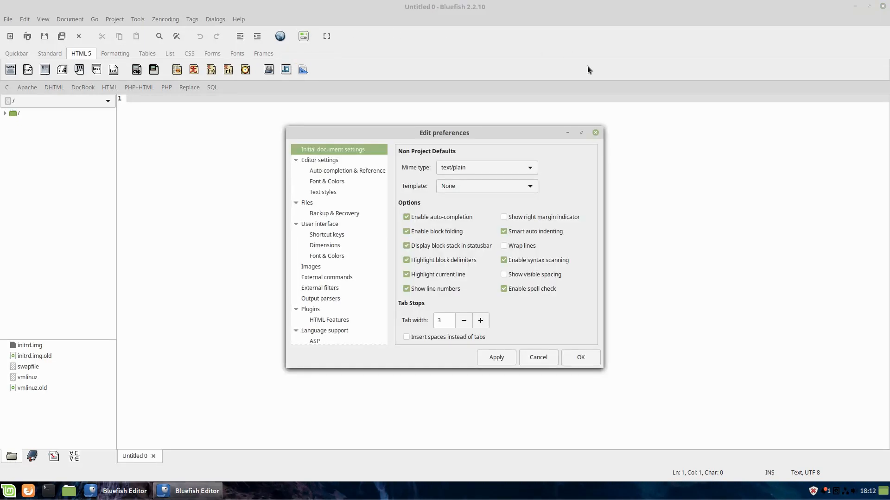
mouse_move(361, 186)
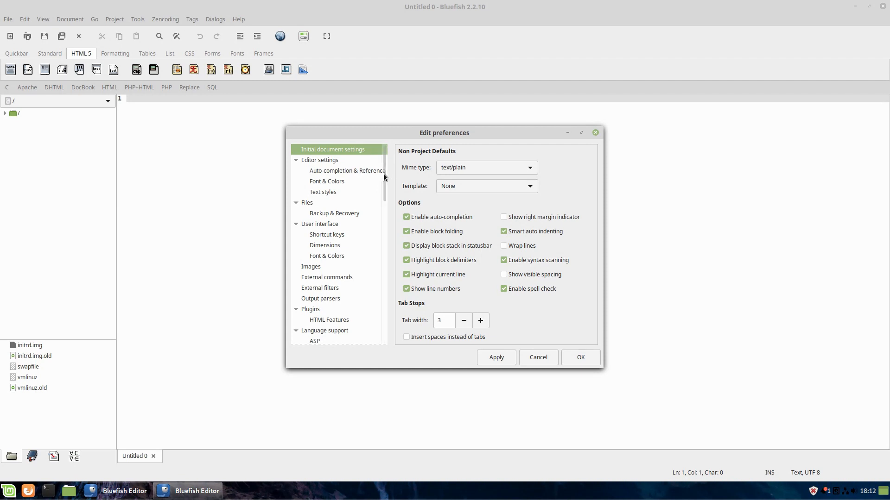
scroll(down, 3)
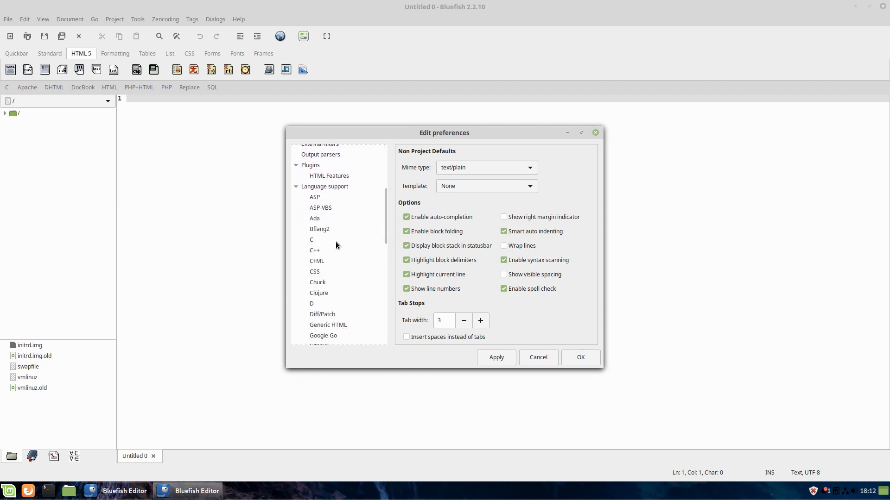
click(311, 240)
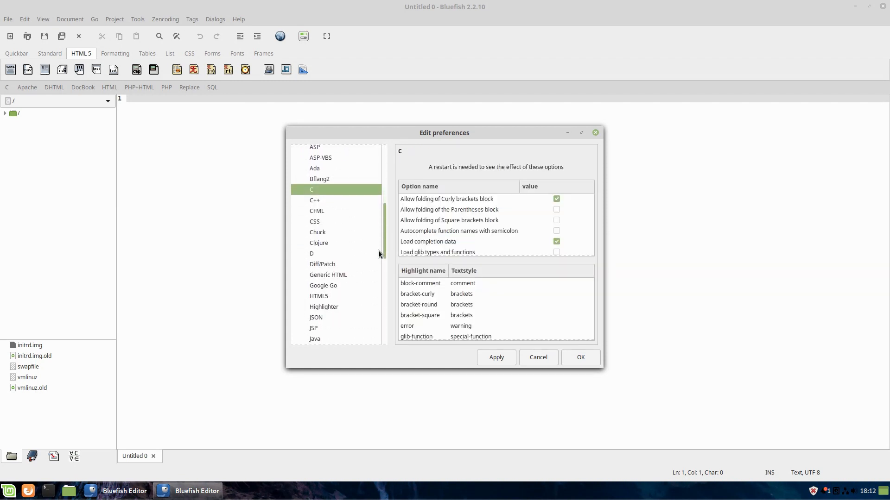
click(313, 298)
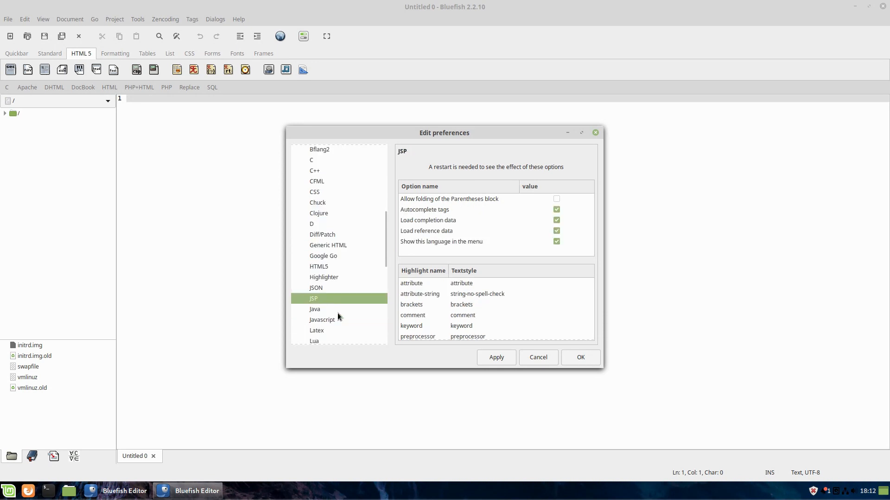
click(315, 304)
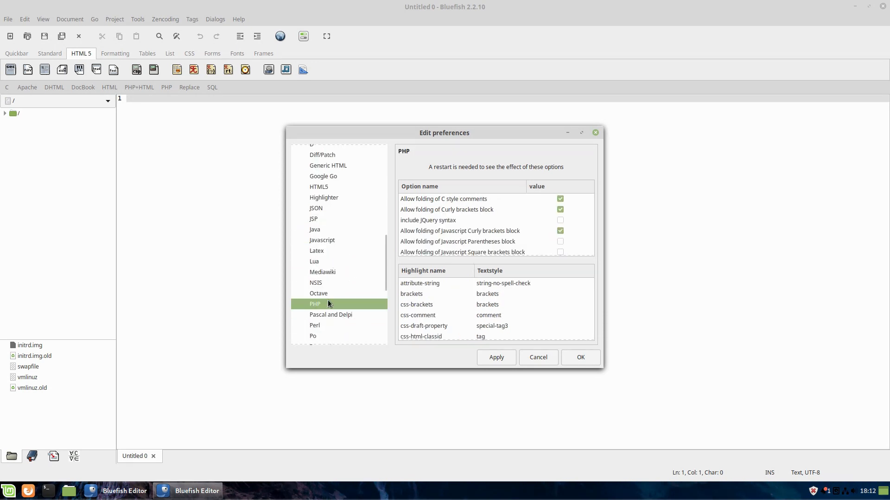
scroll(down, 3)
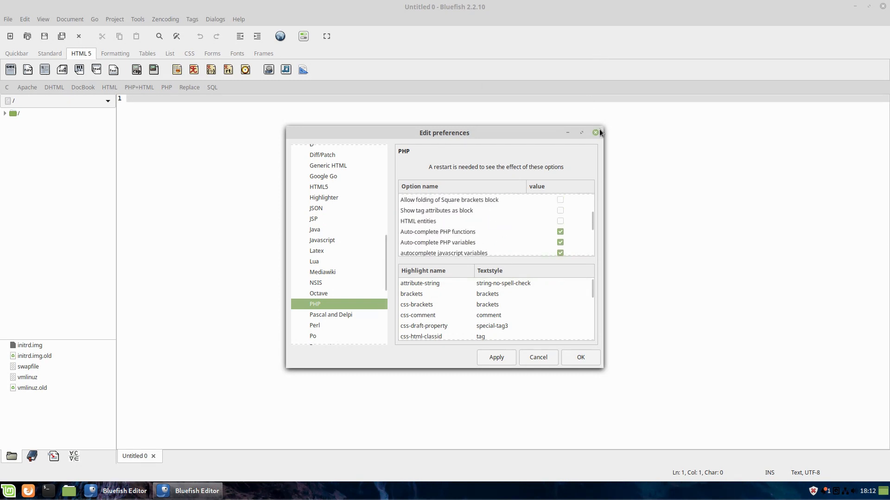
click(595, 132)
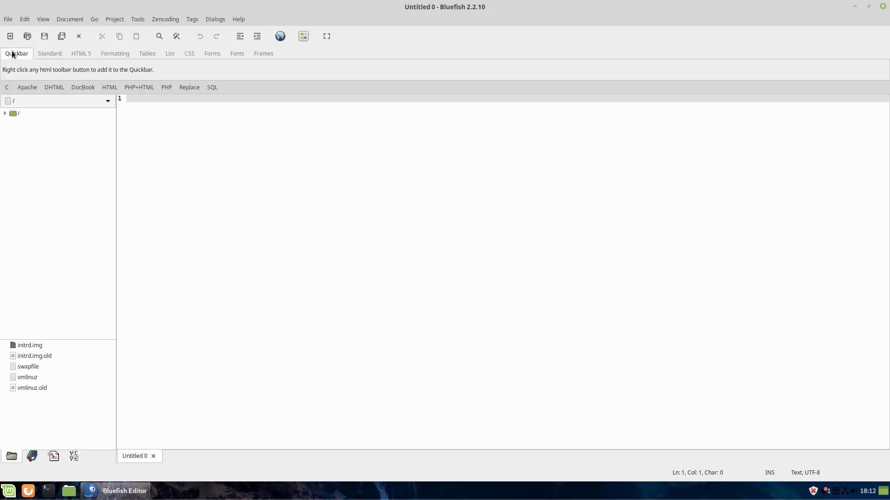
click(80, 53)
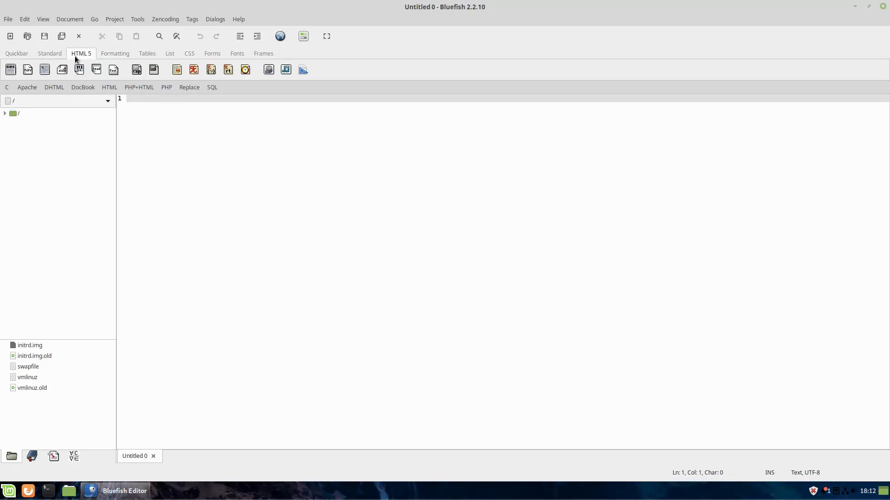
mouse_move(177, 69)
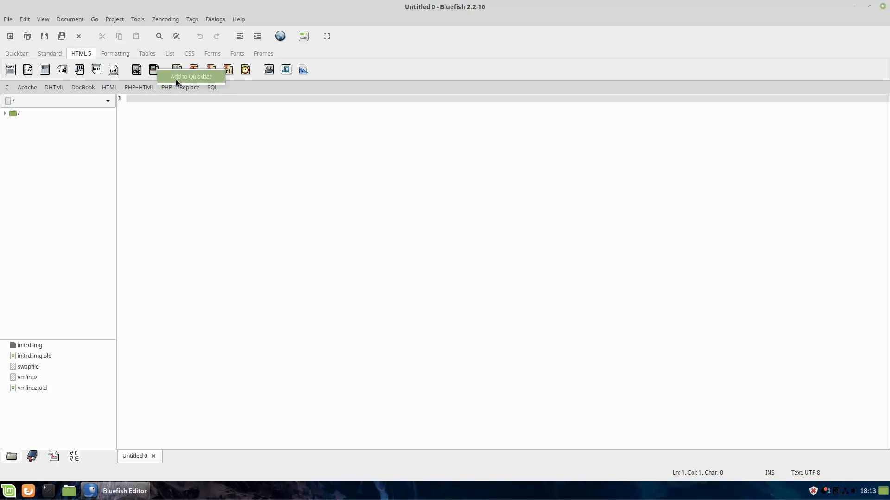
click(49, 53)
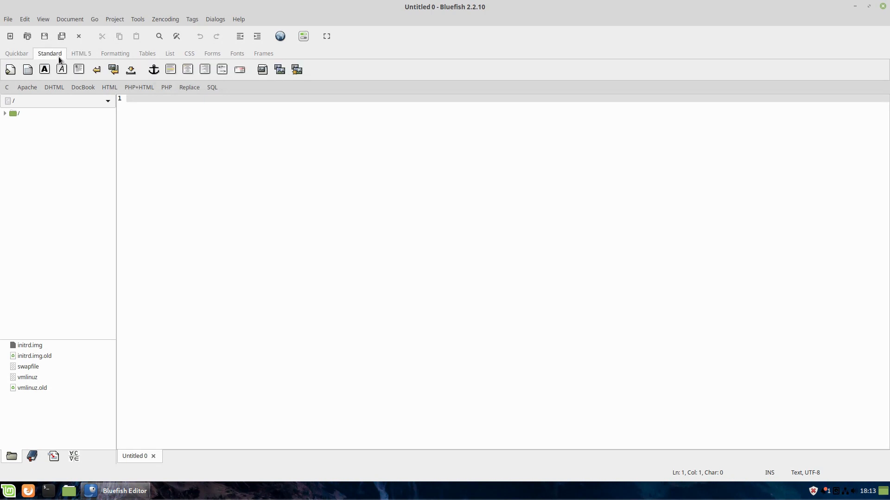
mouse_move(130, 69)
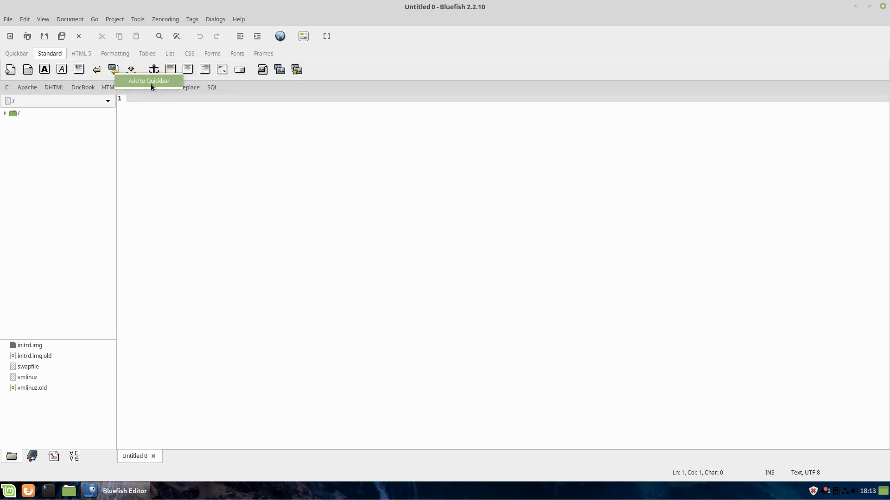
click(17, 53)
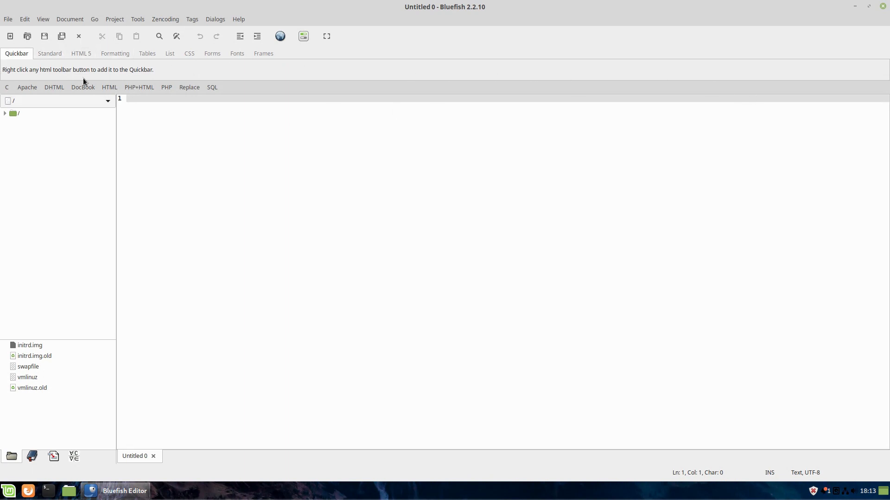
mouse_move(338, 76)
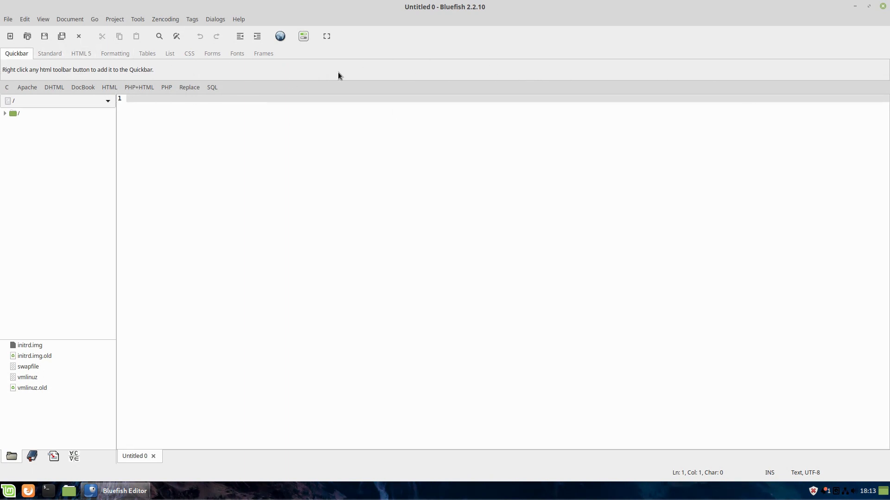
mouse_move(379, 77)
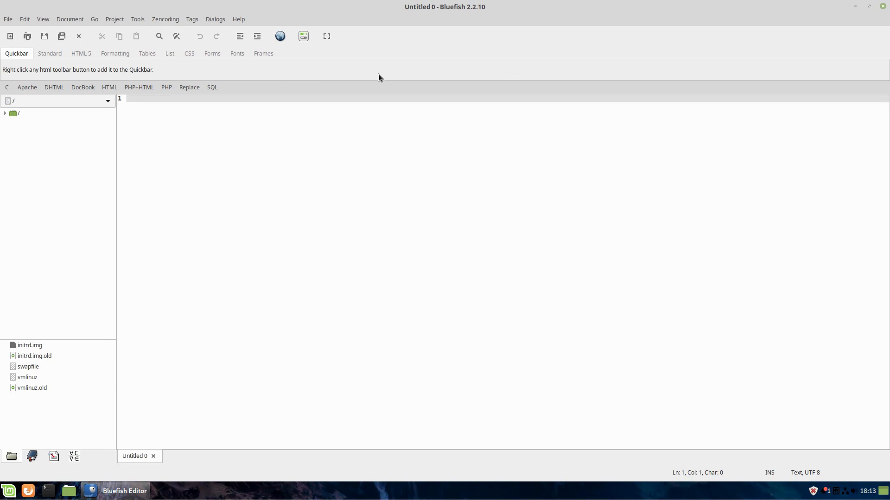
mouse_move(167, 353)
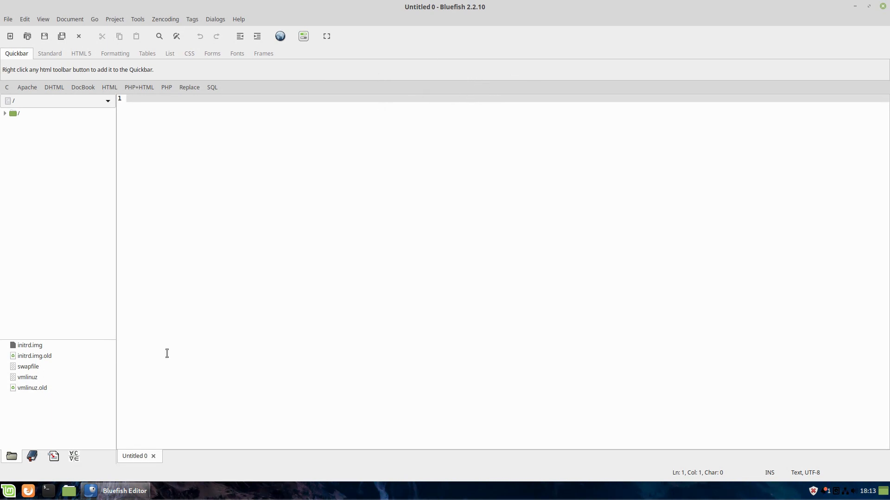
mouse_move(283, 246)
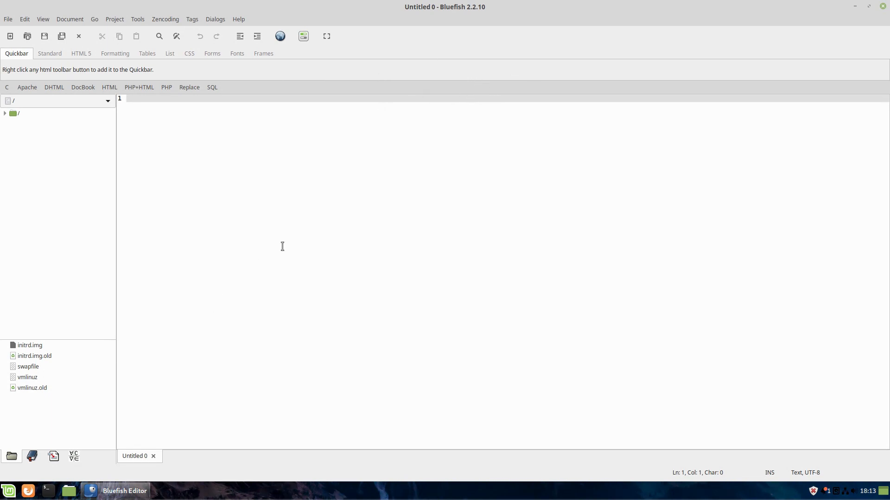
mouse_move(274, 255)
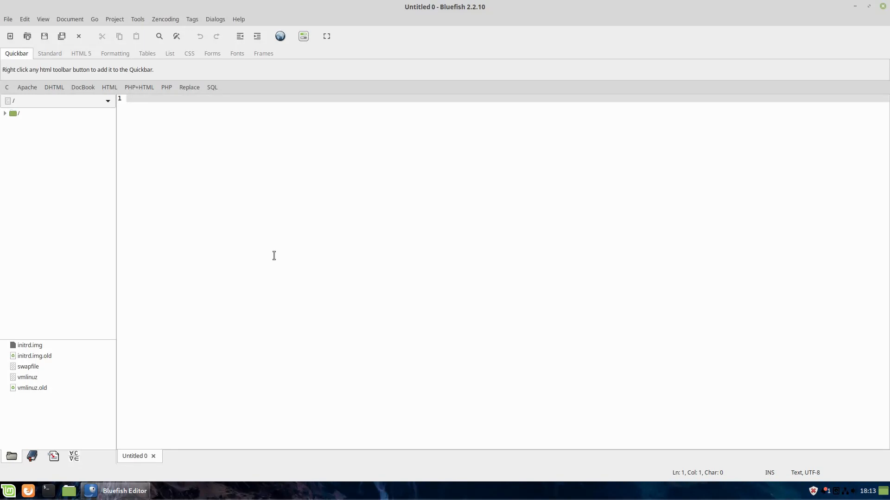
mouse_move(321, 259)
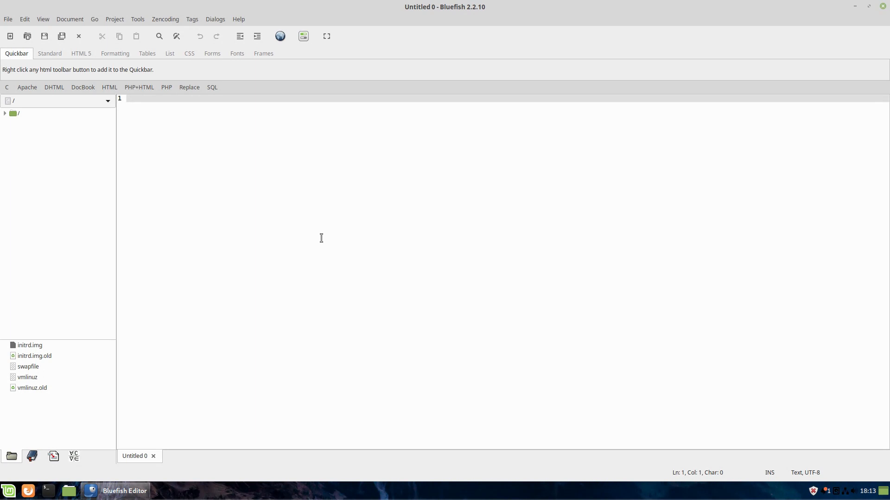
mouse_move(356, 273)
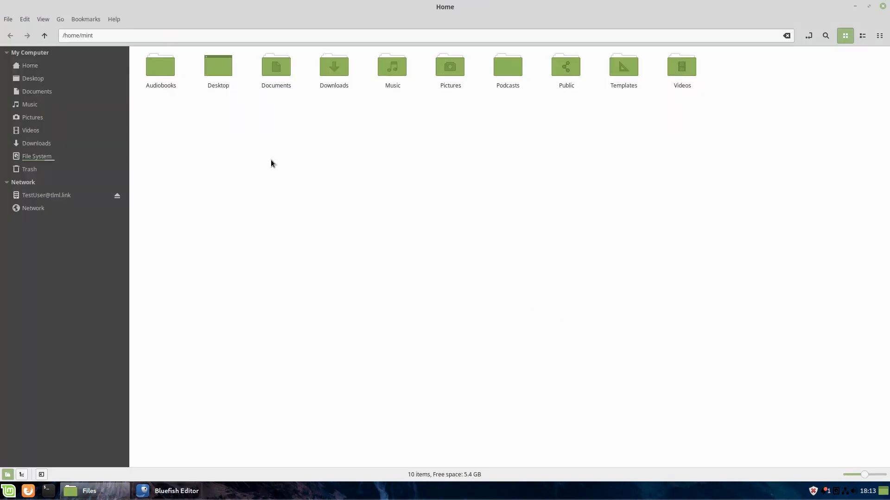
mouse_move(46, 195)
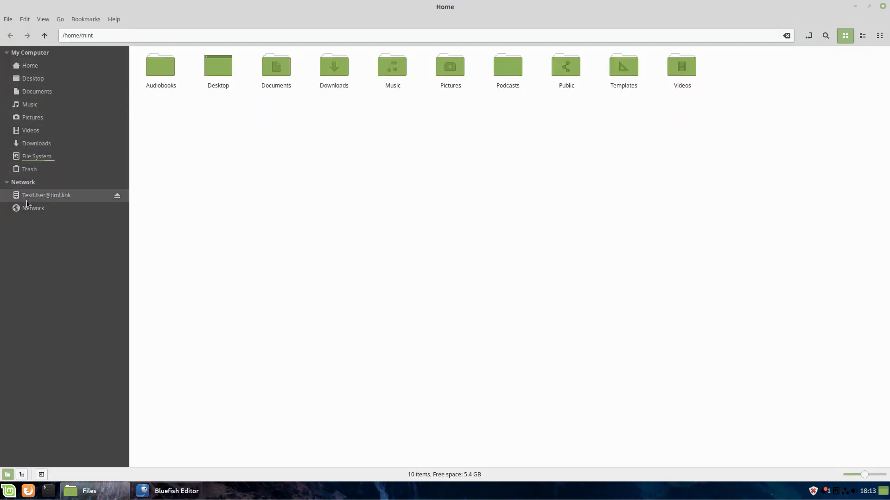
mouse_move(46, 195)
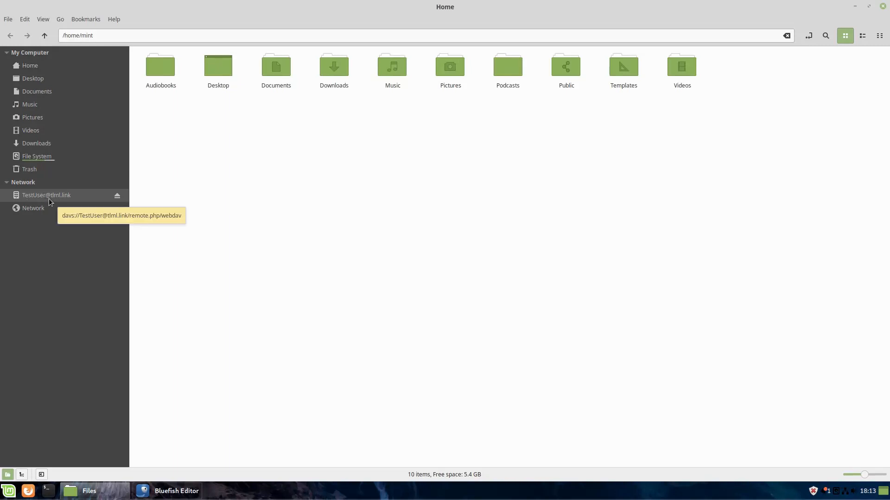
- Open the mounted Nextcloud WebDAV share in Nemo, then minimise Nemo
click(46, 195)
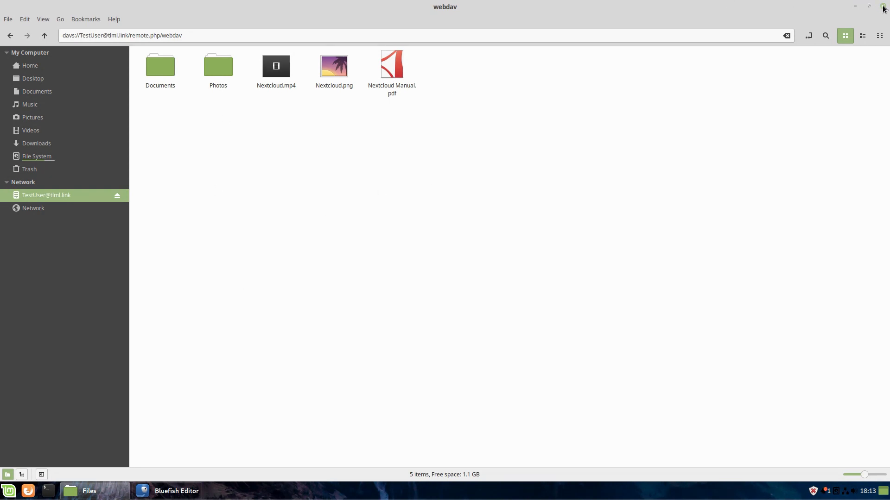
mouse_move(855, 10)
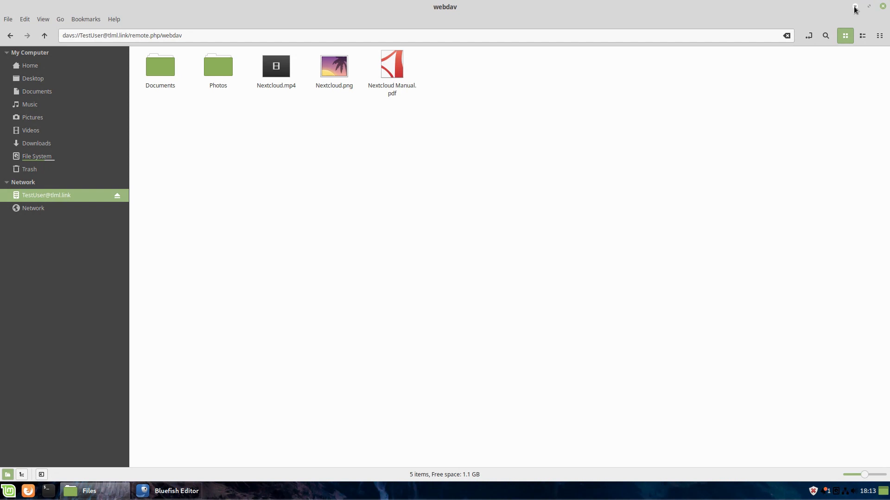
click(176, 490)
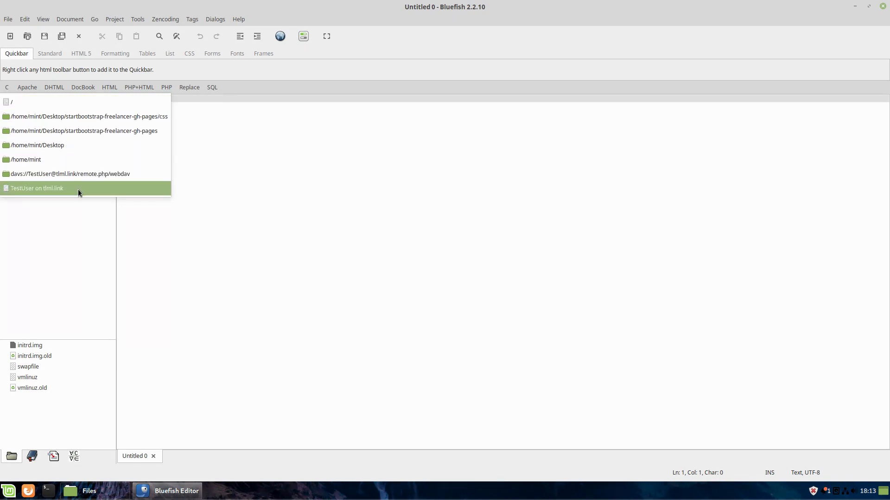
- Browse the WebDAV share, then /home/mint, and expand the Desktop folder
click(37, 188)
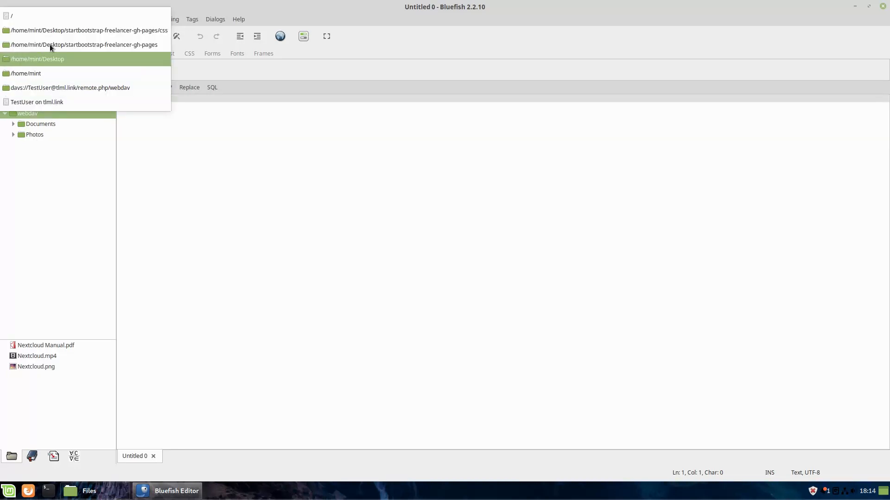
click(25, 73)
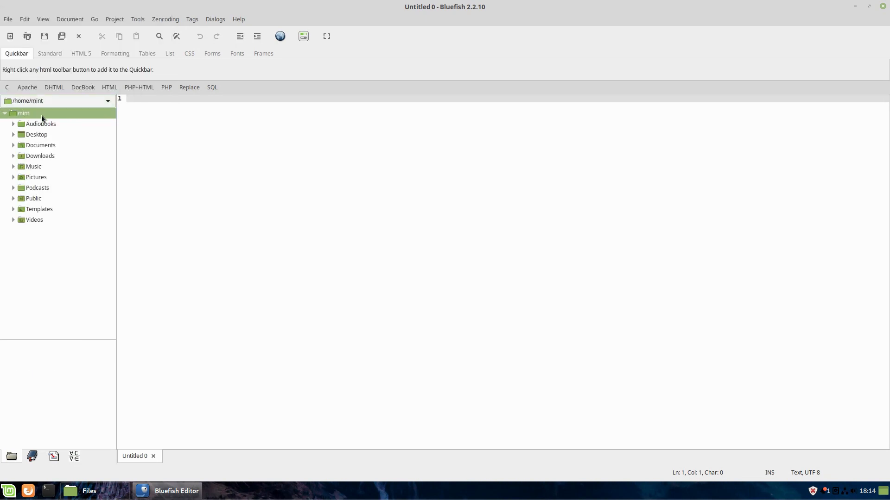
click(36, 134)
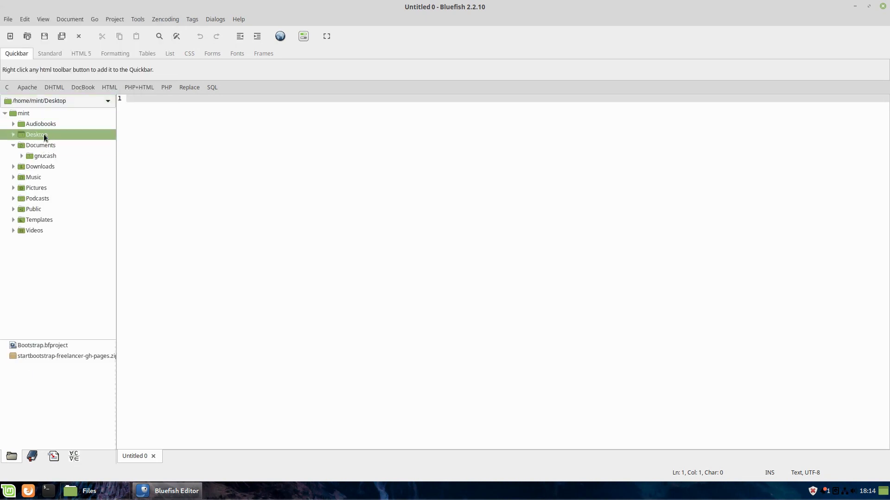
click(36, 135)
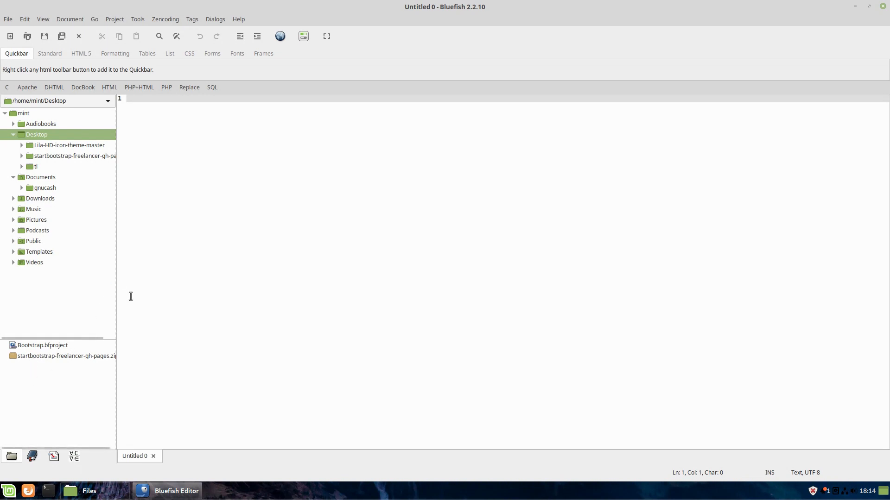
mouse_move(85, 356)
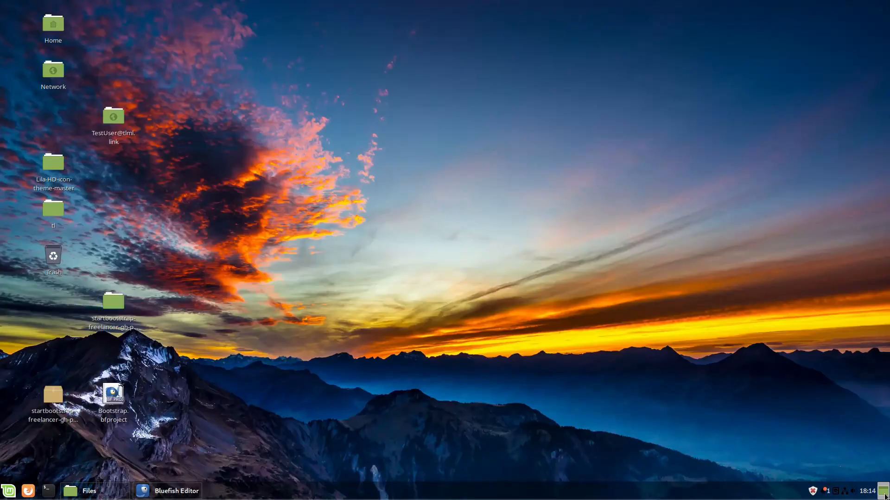
- Open Bootstrap.bfproject from the desktop and preview index.html in the browser
click(177, 491)
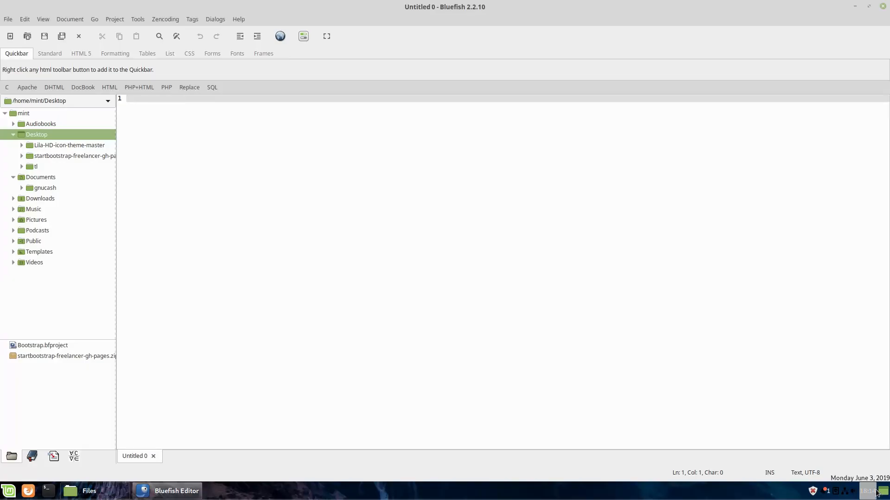
click(856, 6)
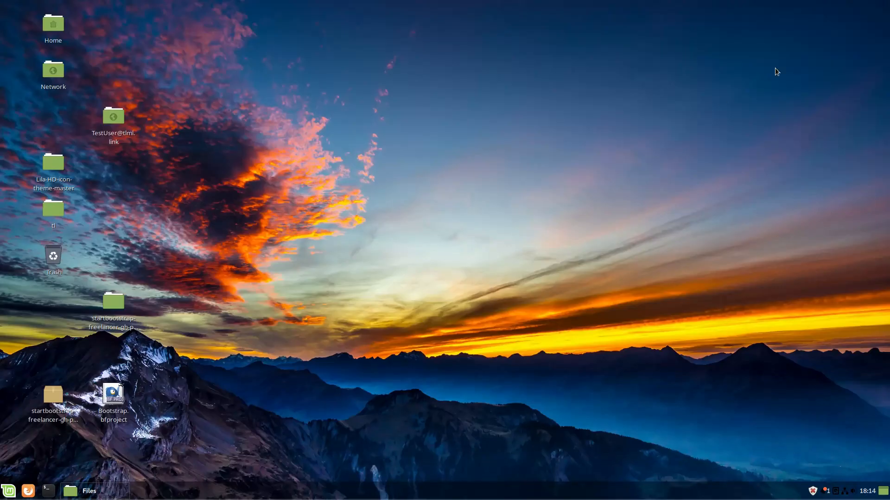
click(113, 397)
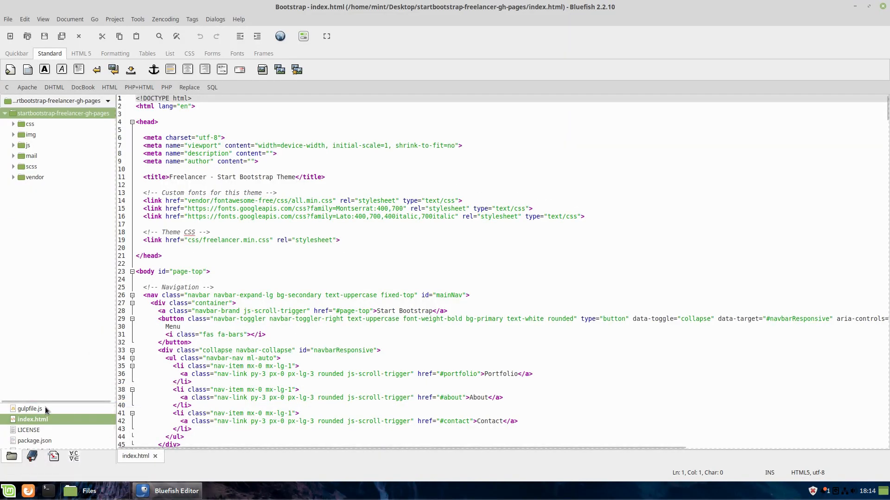
mouse_move(25, 291)
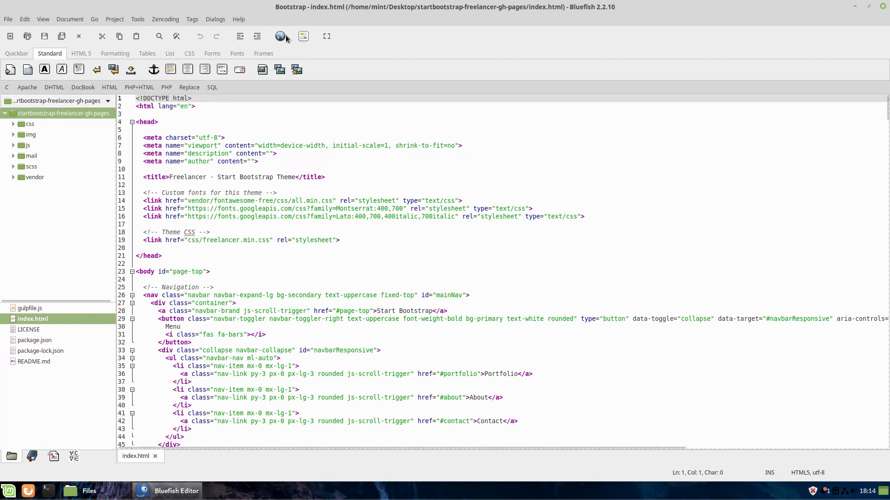
click(279, 37)
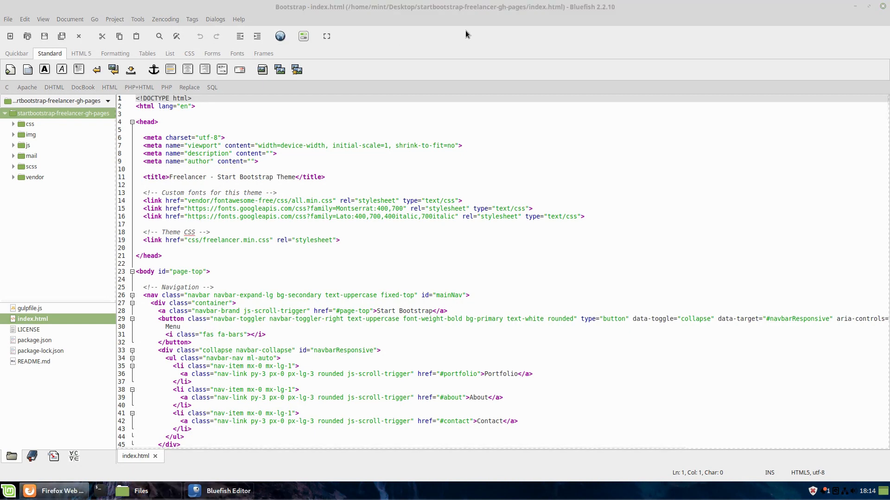
- View and close the Locked Safe portfolio popup on the Freelancer page
click(55, 490)
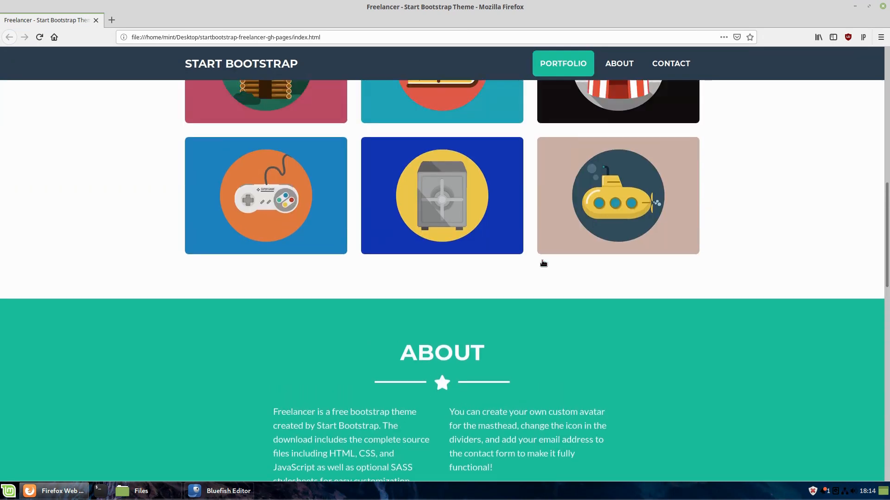
click(441, 195)
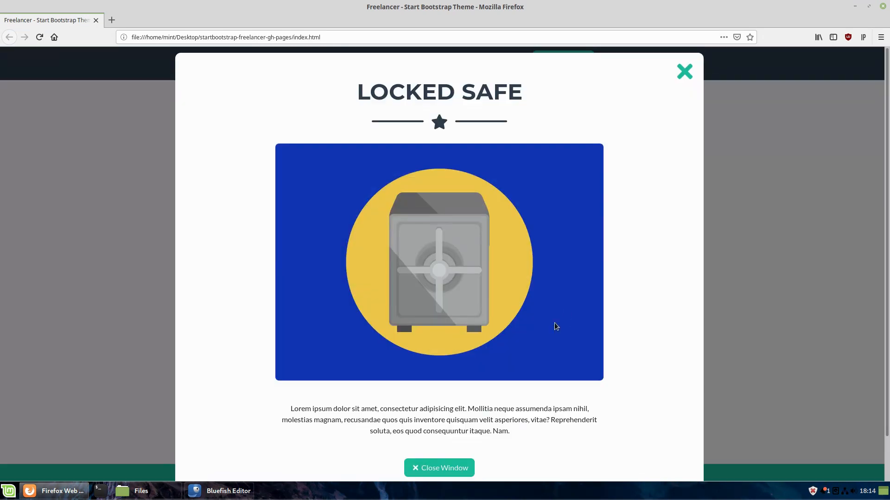
click(685, 71)
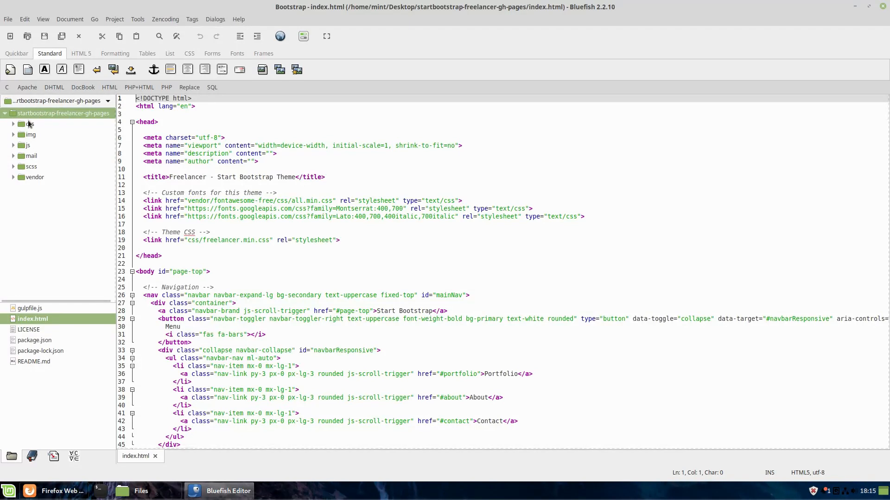
- Open freelancer.css from the css folder, then go back to index.html
click(29, 123)
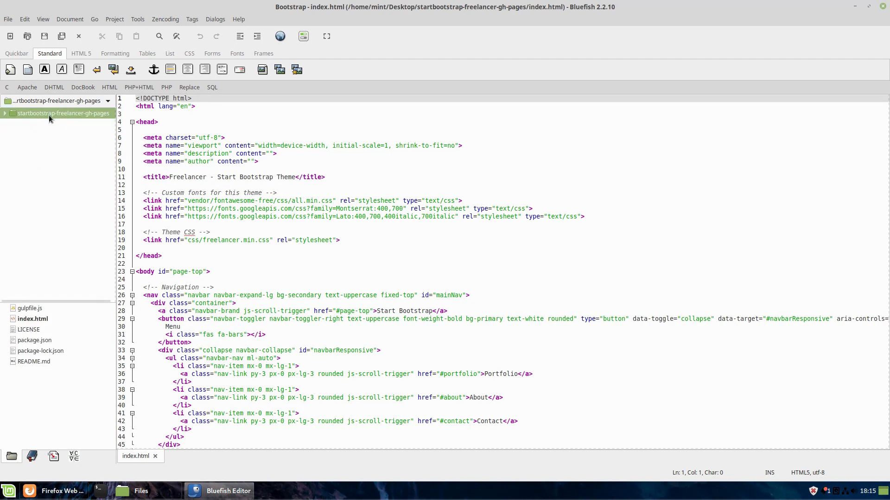
click(5, 113)
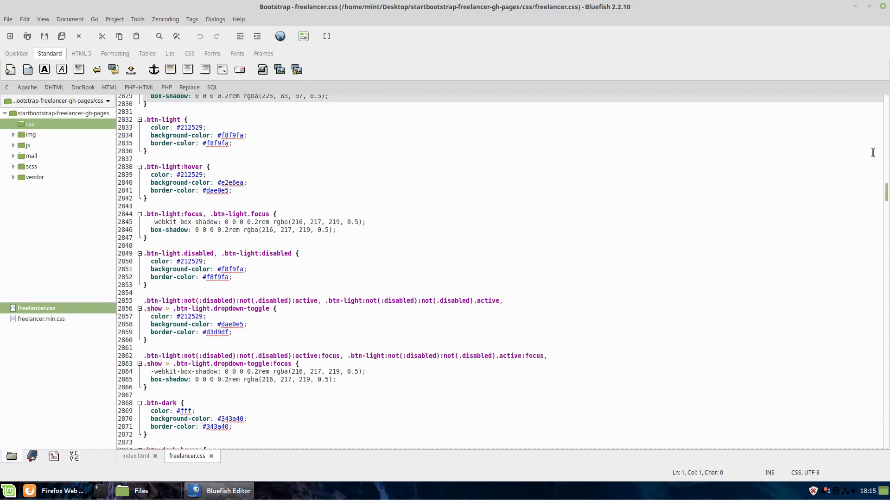
click(136, 456)
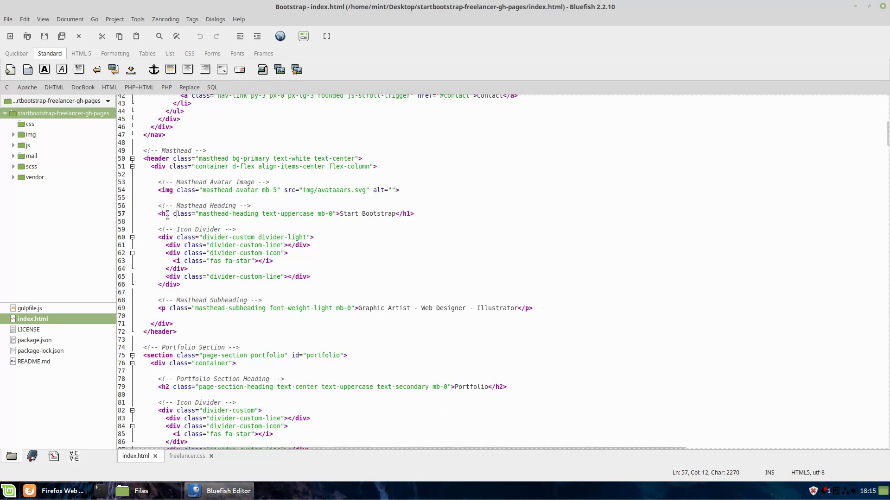
- Add a <h2>Test</h2> heading after the Start Bootstrap heading
click(160, 213)
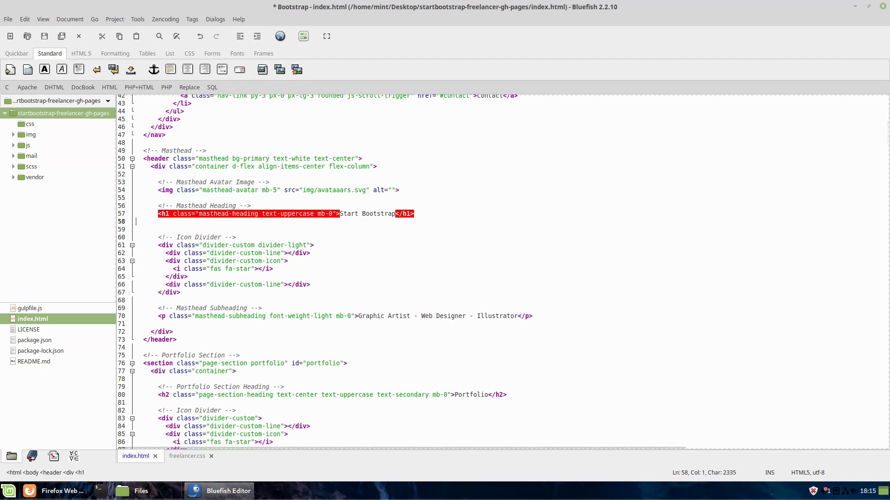
text(<)
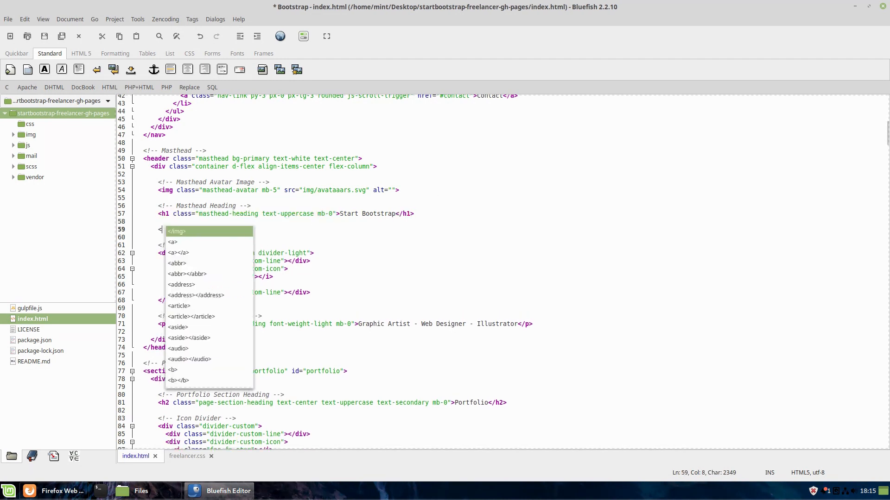
text(h)
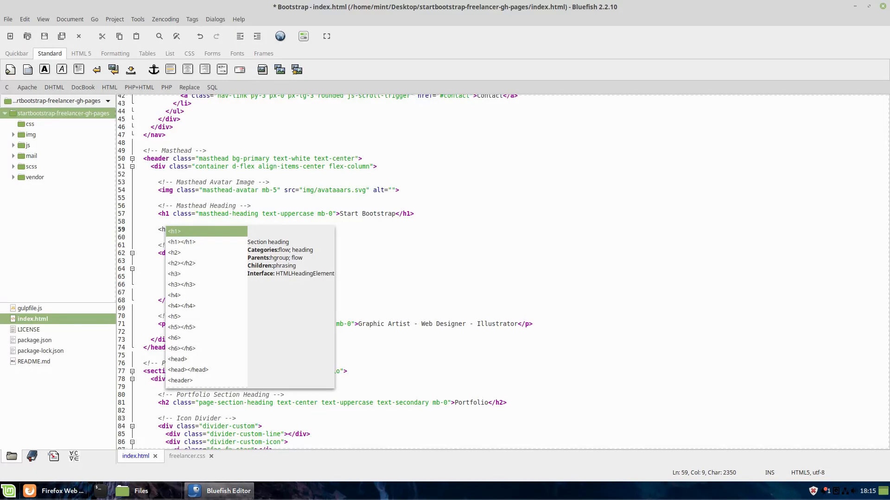
text(2>)
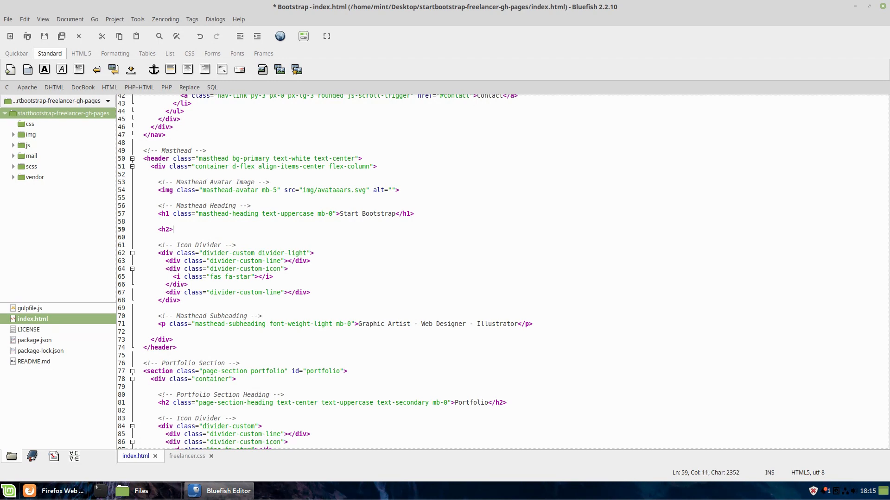
text(Test)
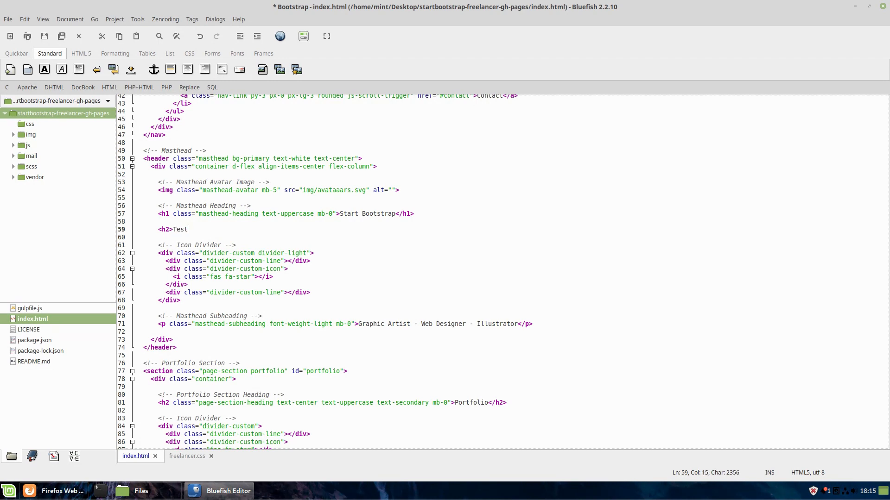
text(</h2>)
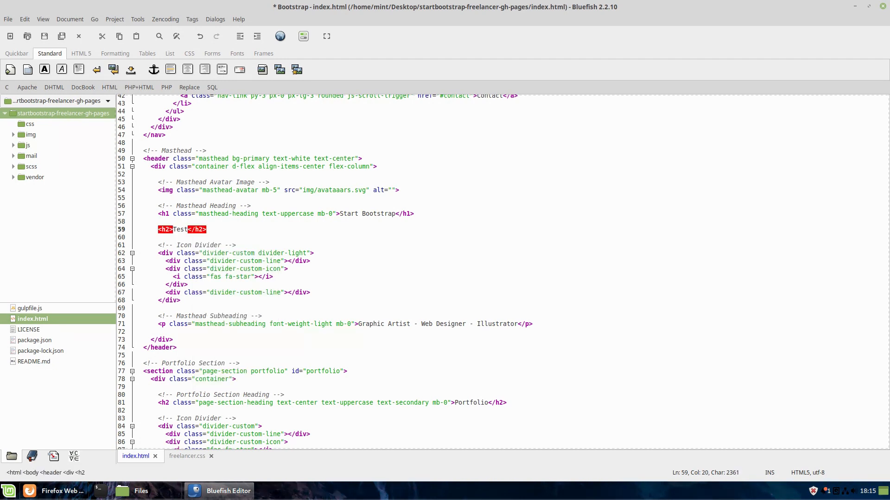
key(Return)
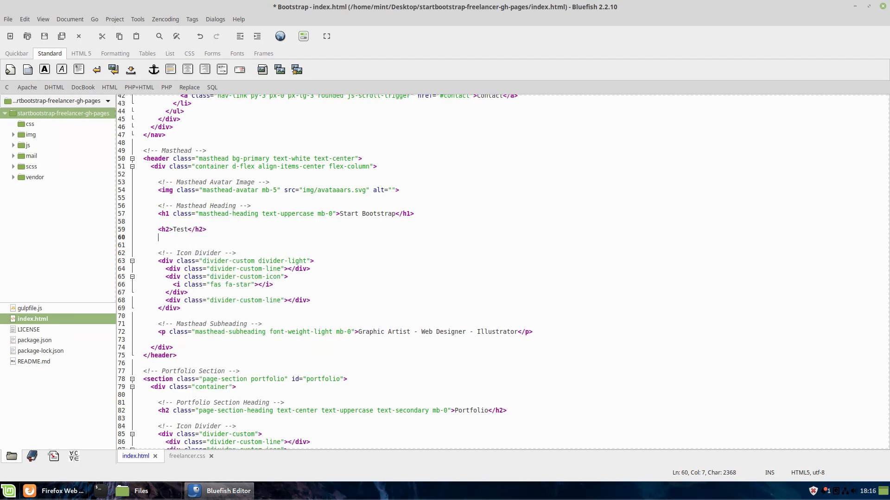
- Start a second test <h2 line with 'dsf', then move to freelancer.css
text(<h2)
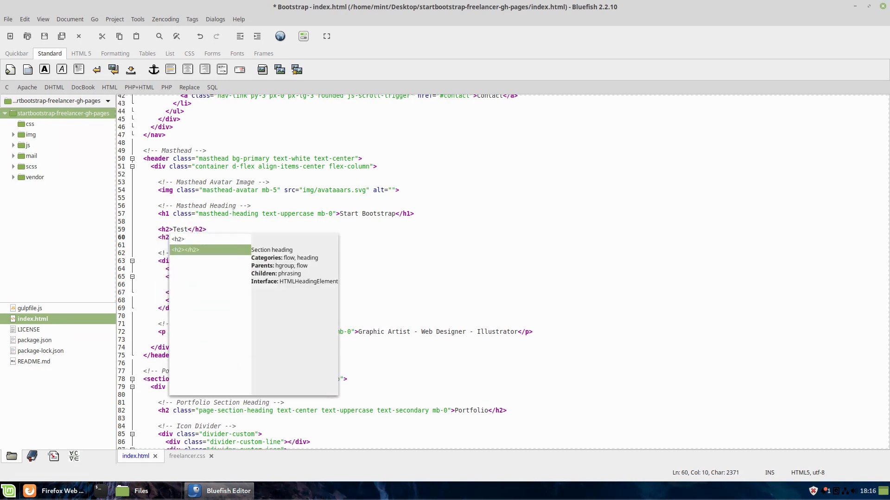
text(dsf</h2>)
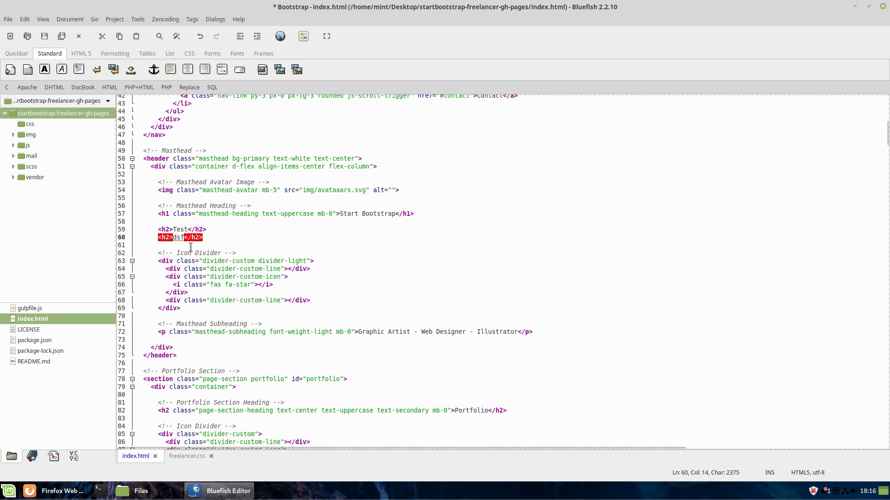
mouse_move(225, 237)
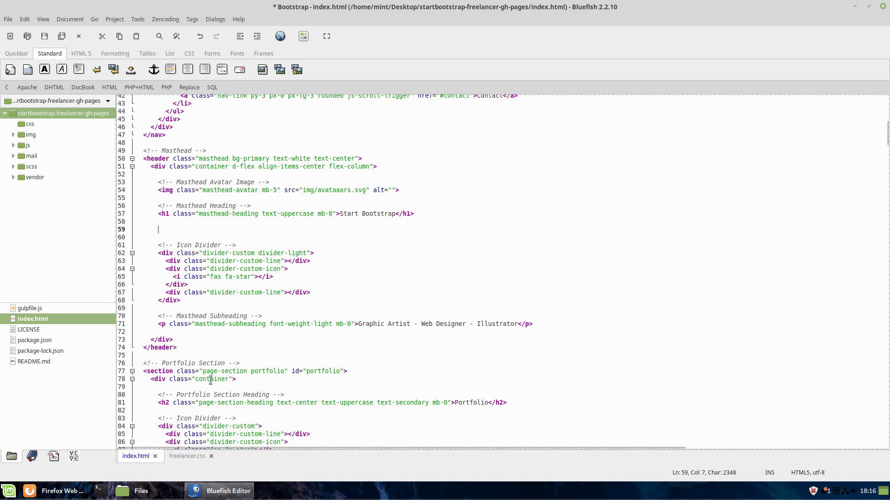
click(186, 456)
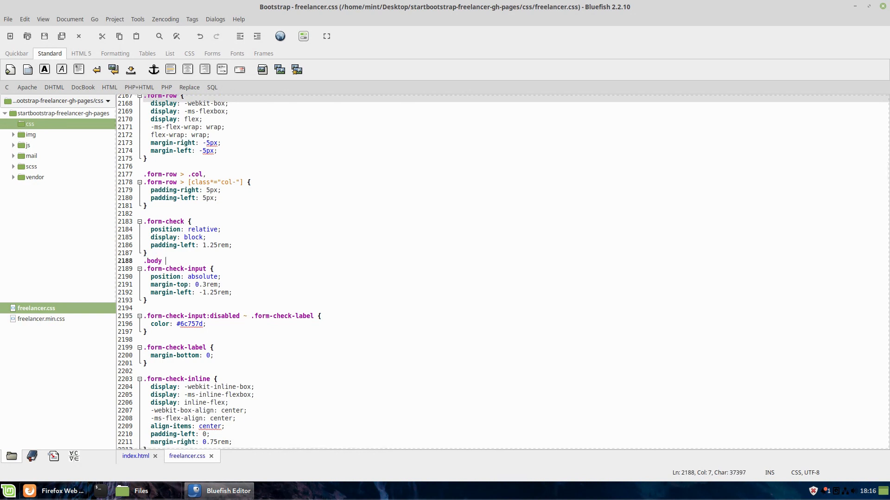
- Type trial brace rules in freelancer.css, undo them, and dismiss Preferences
text({)
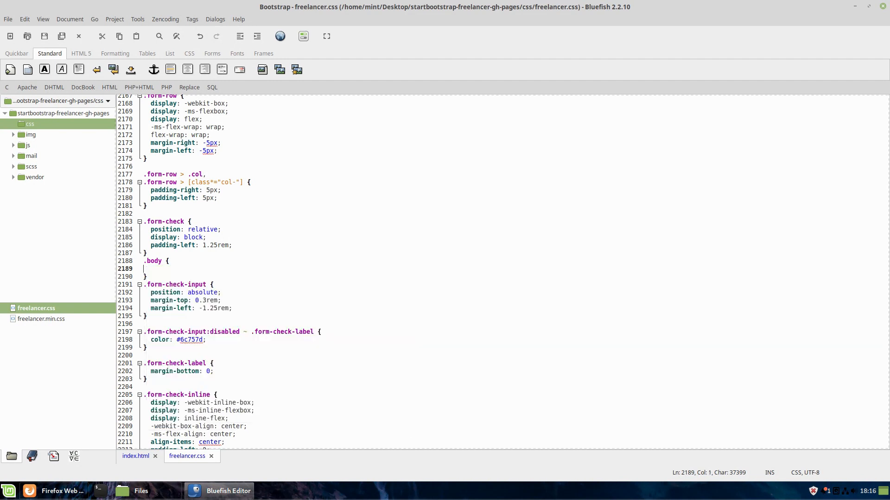
text(.)
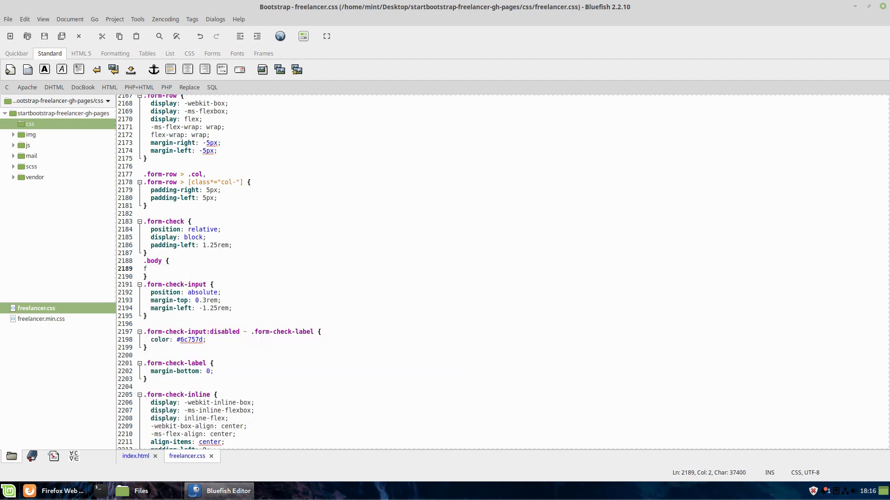
text({)
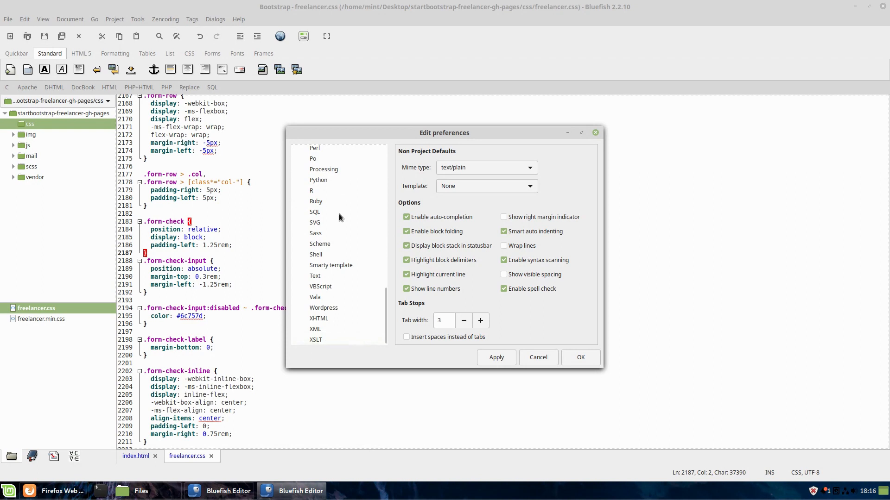
mouse_move(600, 139)
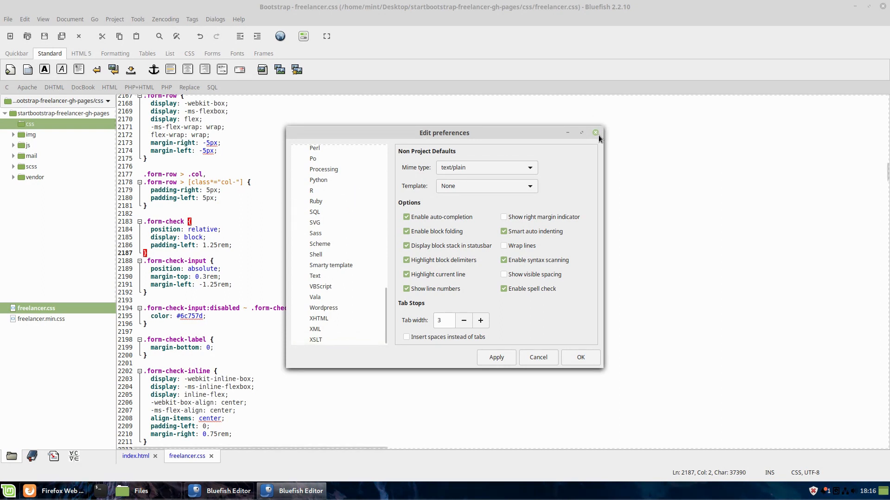
click(595, 133)
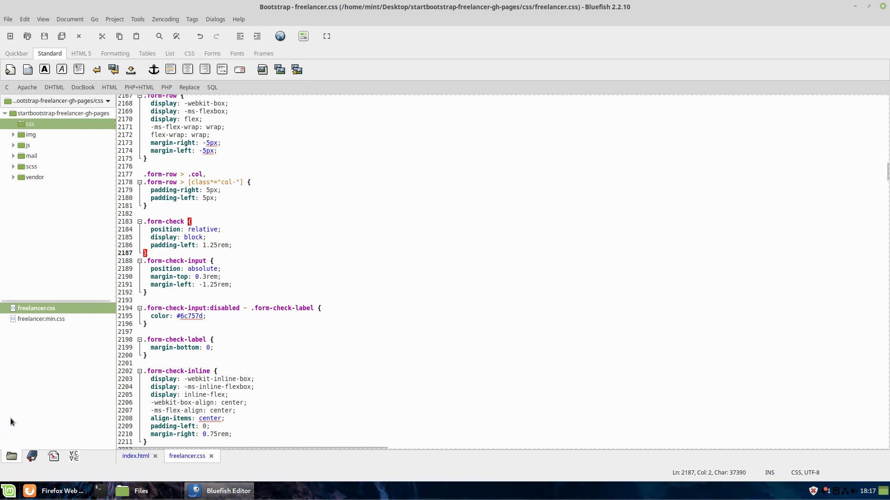
mouse_move(263, 176)
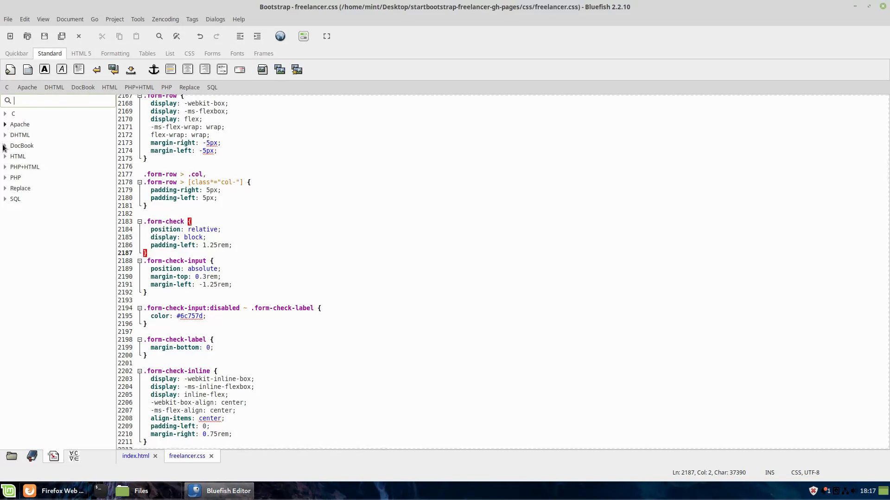
- Insert the PHP Date 'D Month YYYY' snippet from the snippet library
click(5, 177)
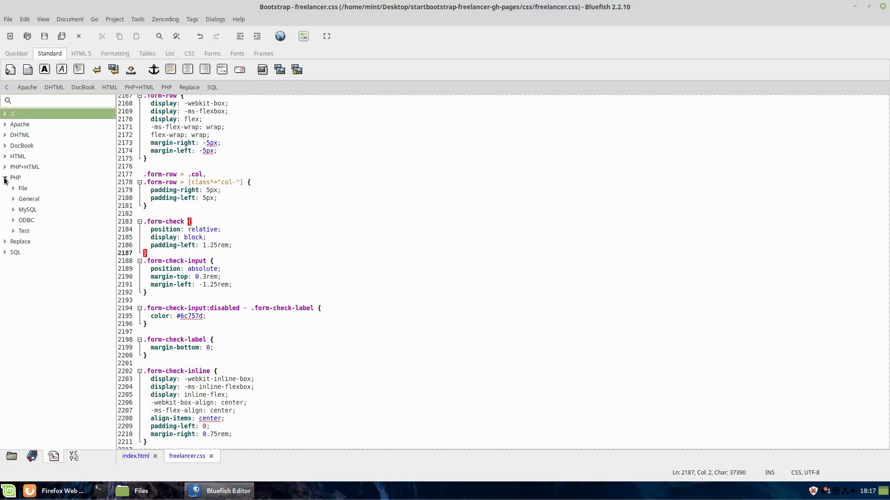
click(15, 210)
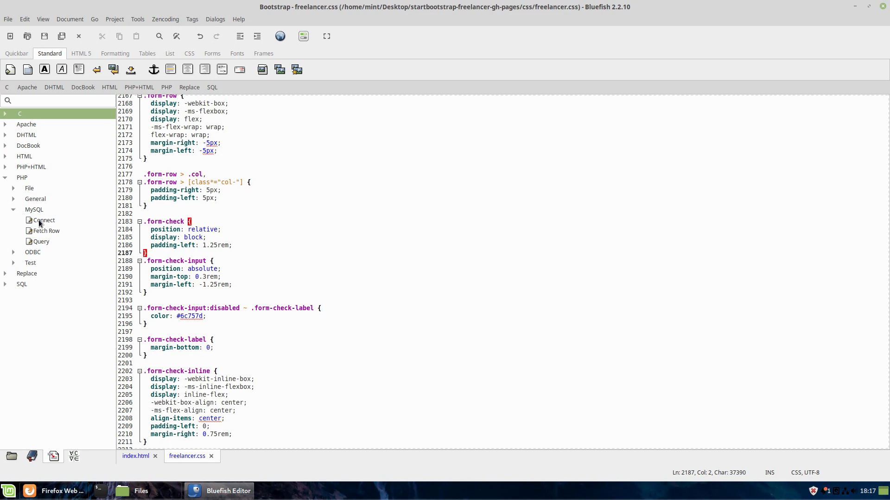
mouse_move(46, 230)
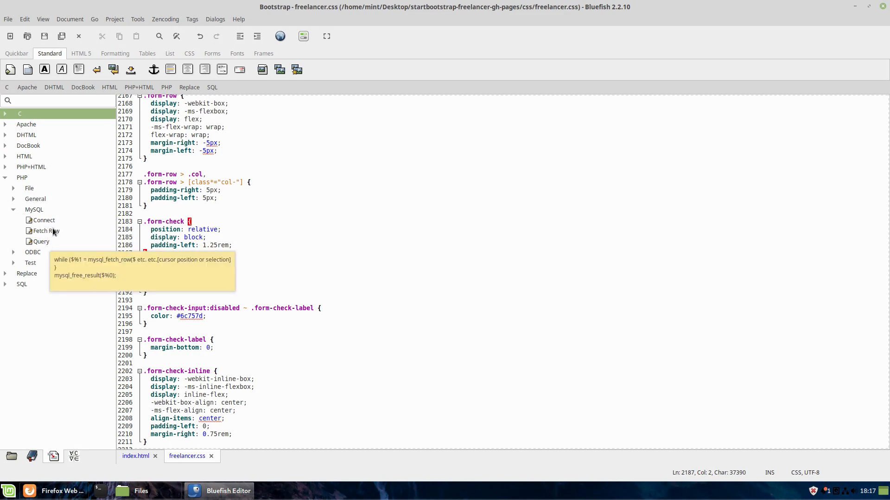
click(32, 252)
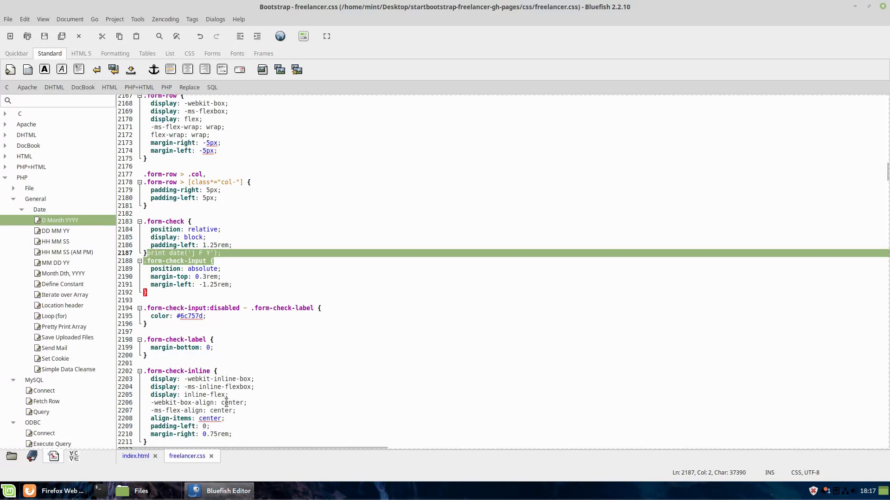
- Browse the HTML 5 and Formatting toolbar tabs, ending on HTML 5
click(82, 53)
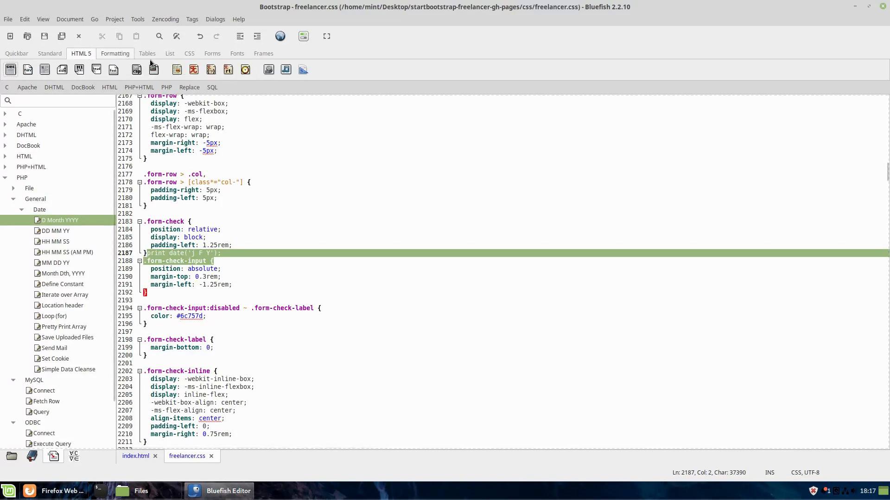
click(114, 53)
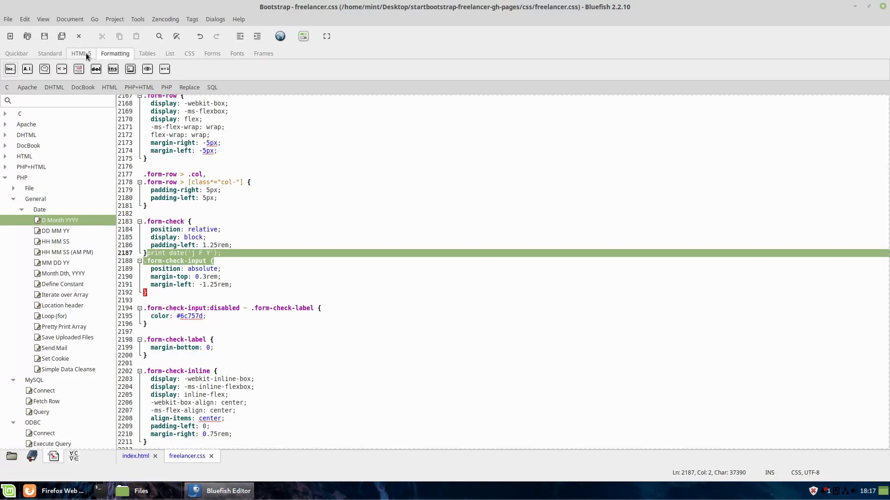
click(80, 53)
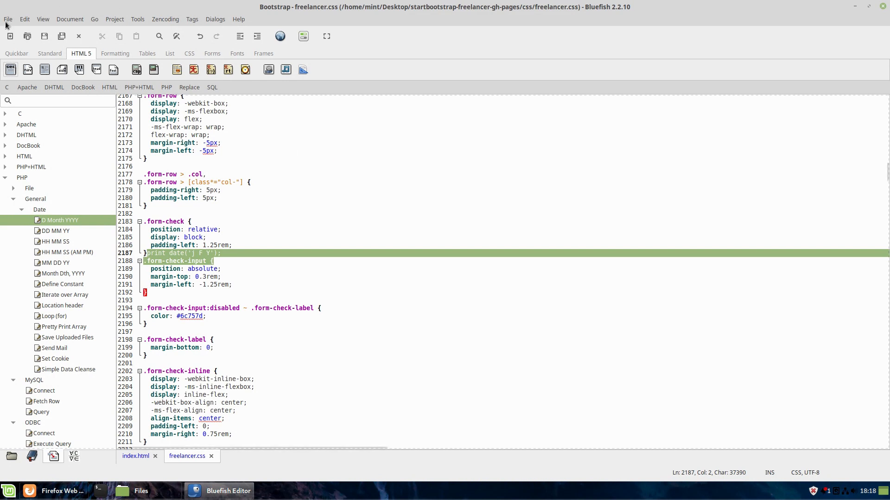
click(8, 18)
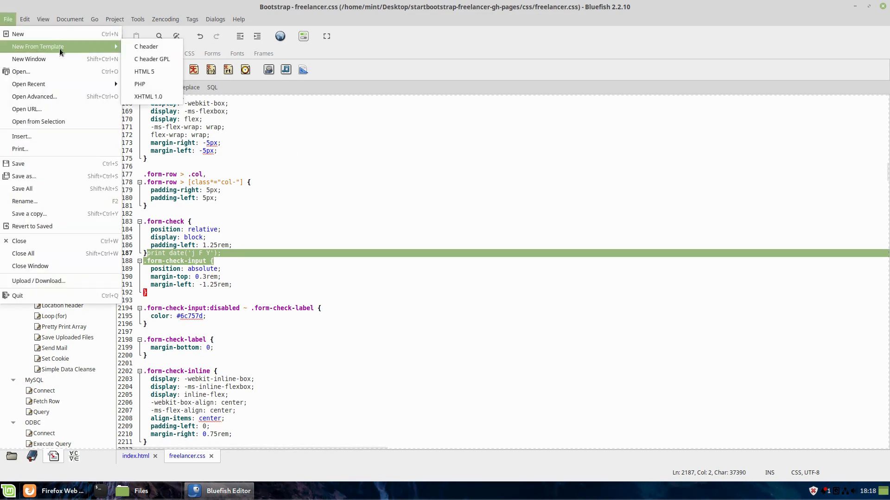
mouse_move(146, 47)
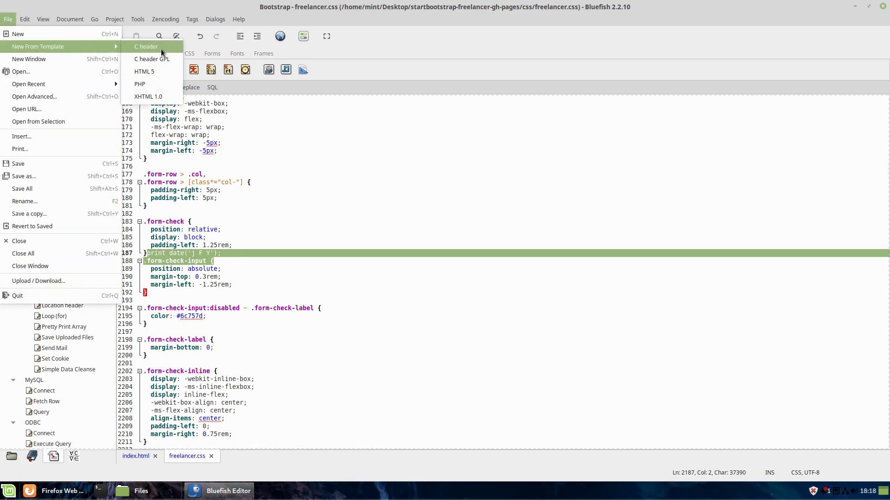
mouse_move(152, 105)
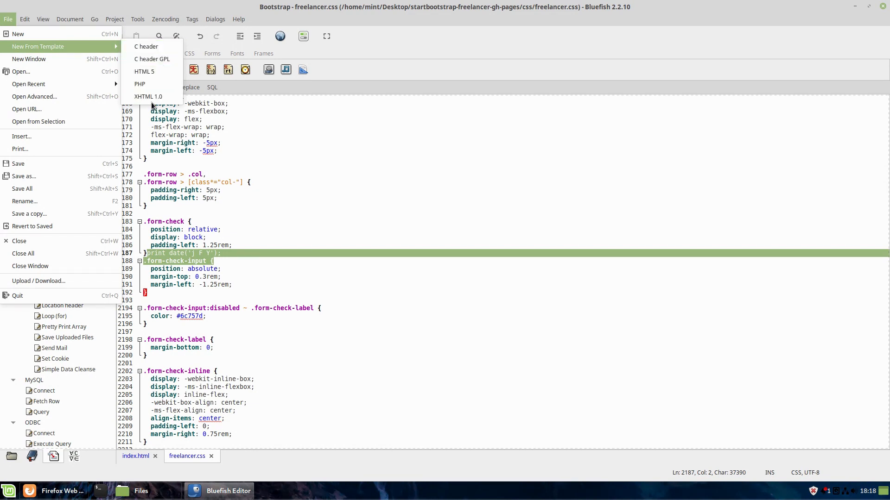
mouse_move(564, 112)
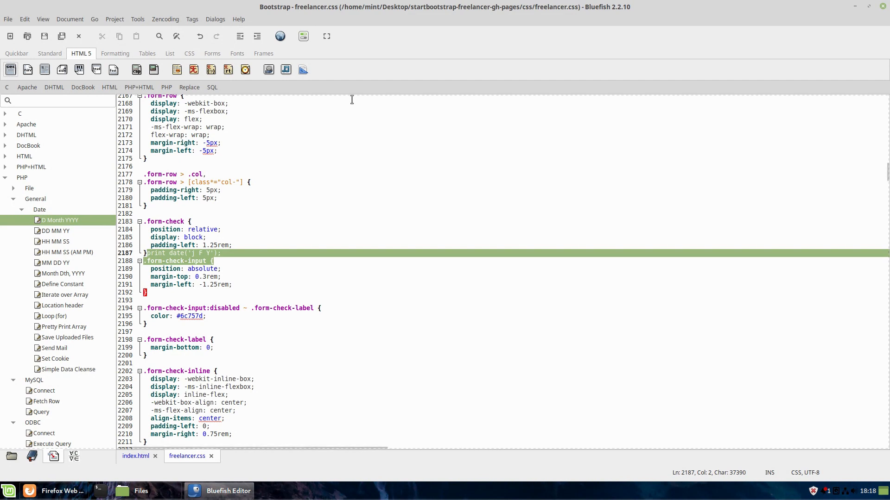
click(190, 87)
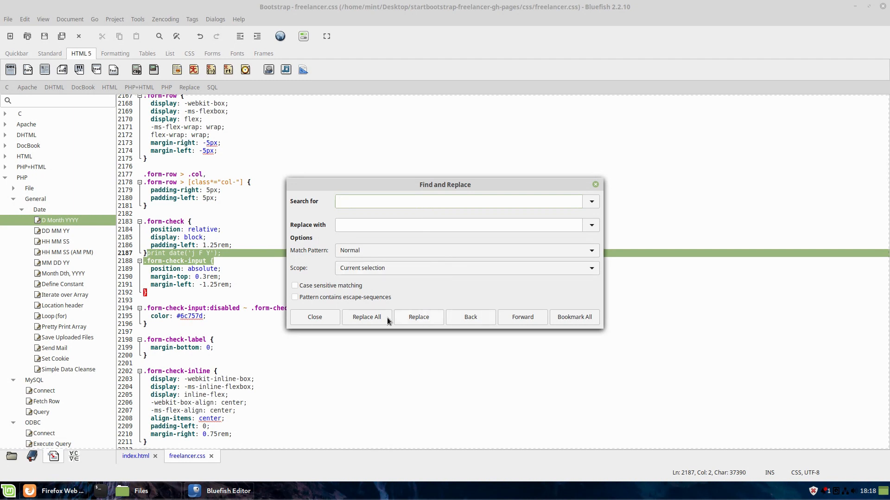
click(314, 317)
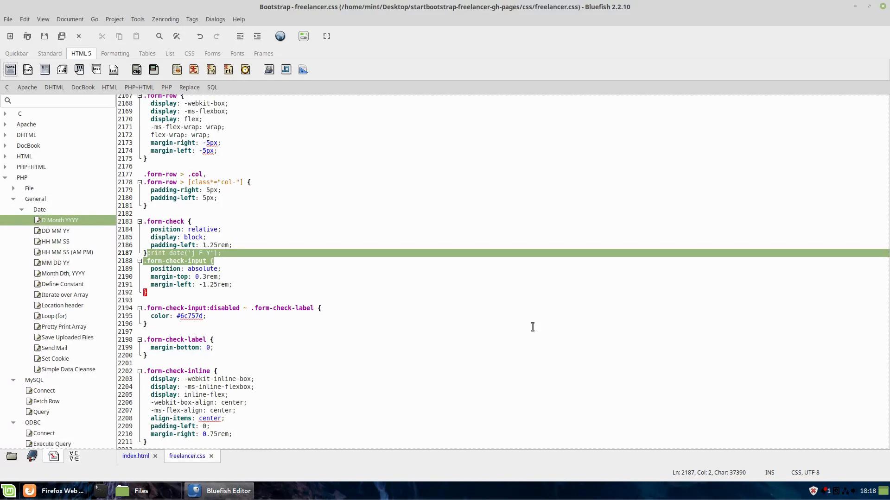
mouse_move(562, 41)
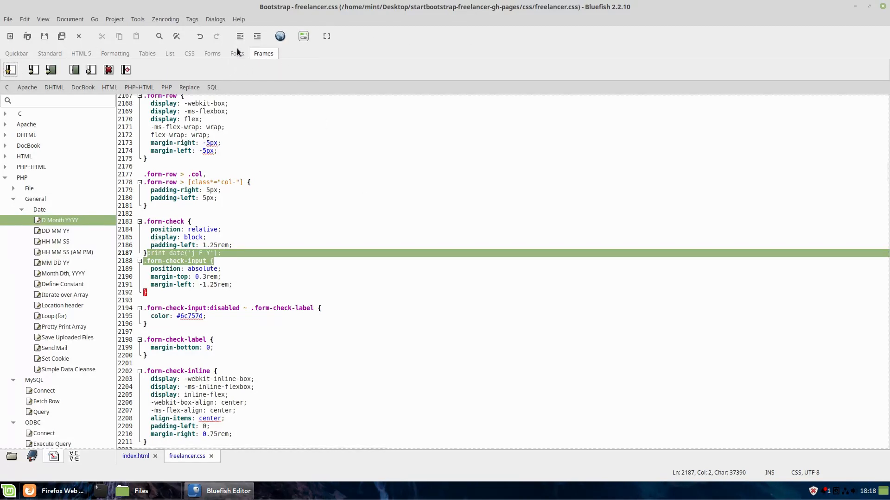
- Switch the toolbar to the Forms tab to show the form-element tag shortcuts
click(212, 53)
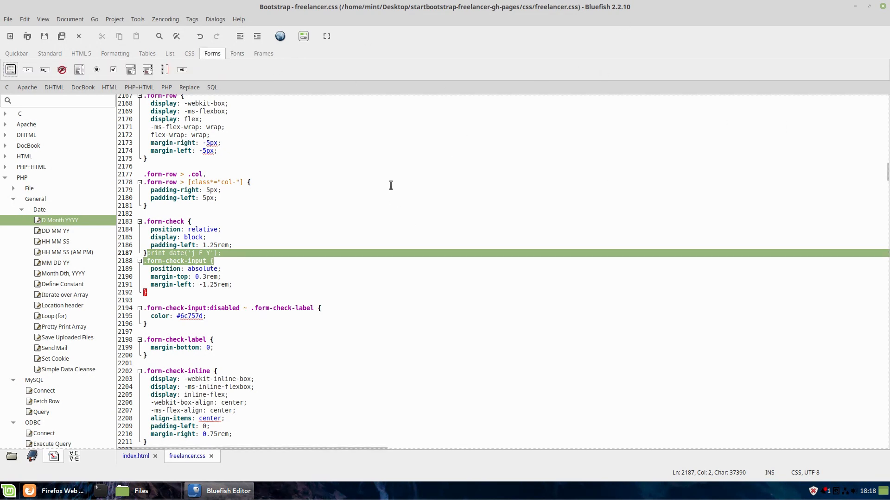
mouse_move(399, 192)
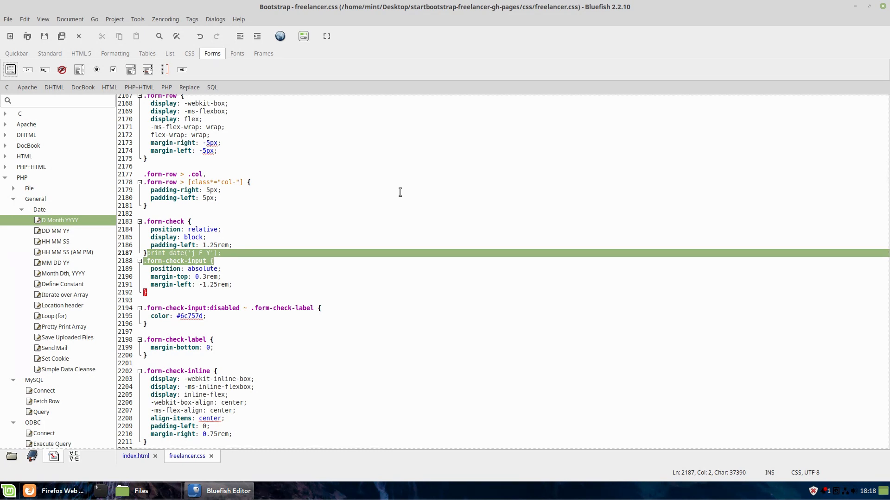
mouse_move(453, 114)
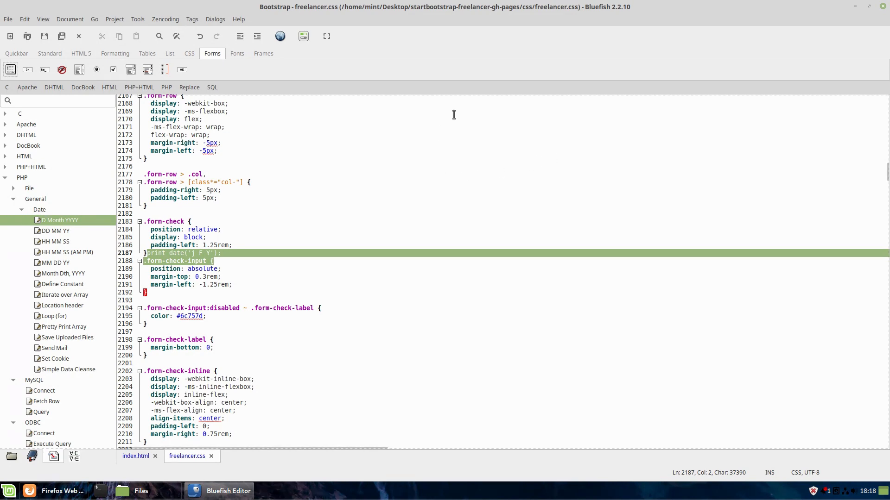